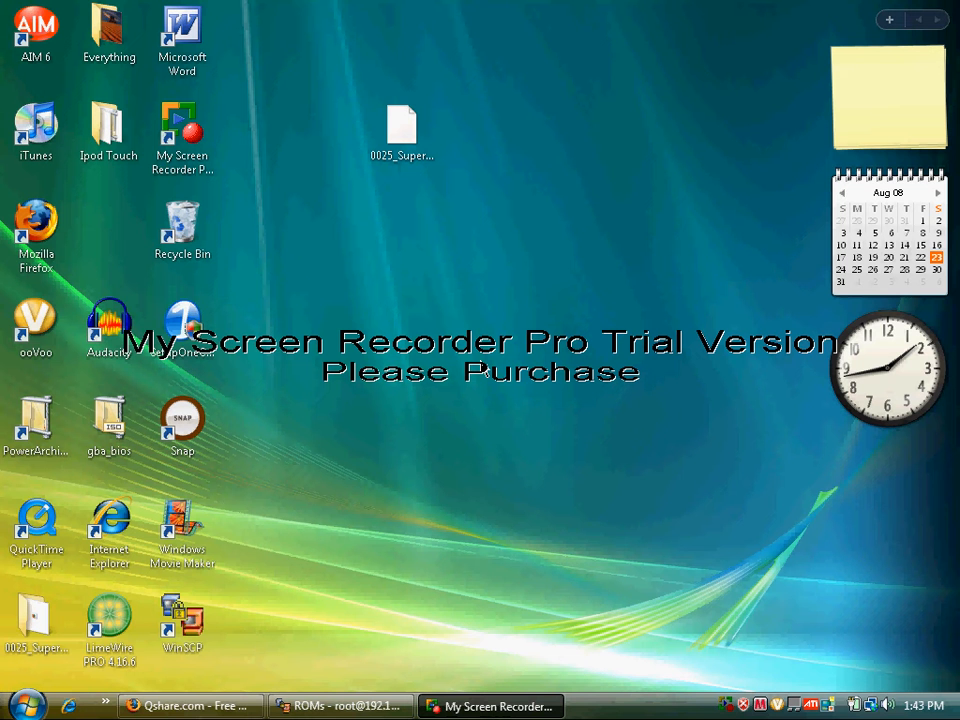
mouse_move(384, 430)
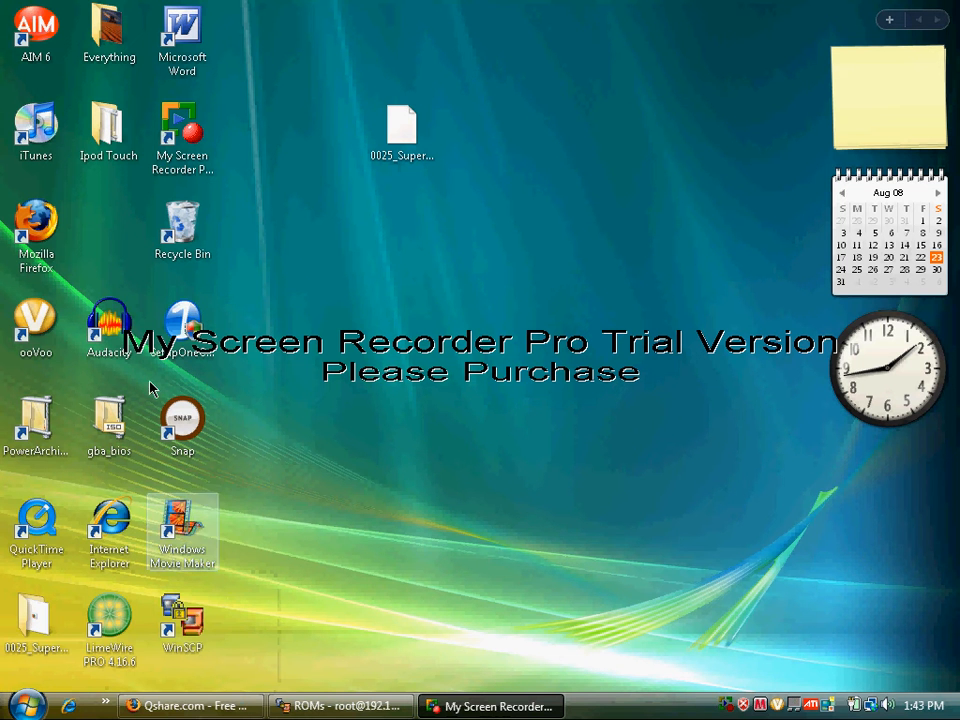
- Launch Mozilla Firefox from its desktop icon
left_click(36, 224)
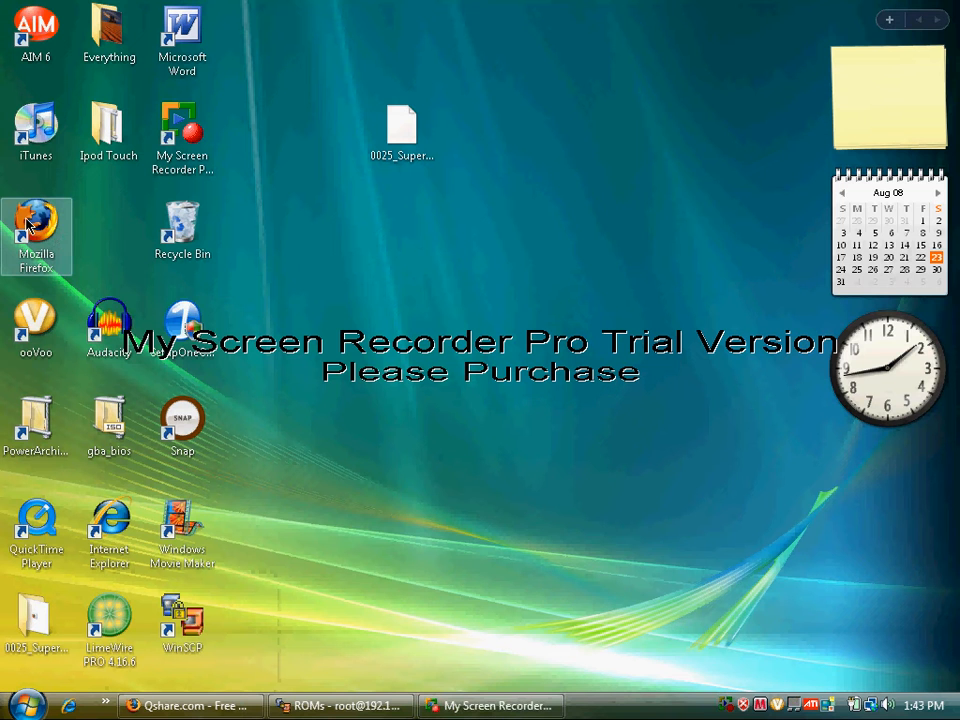
double_click(36, 236)
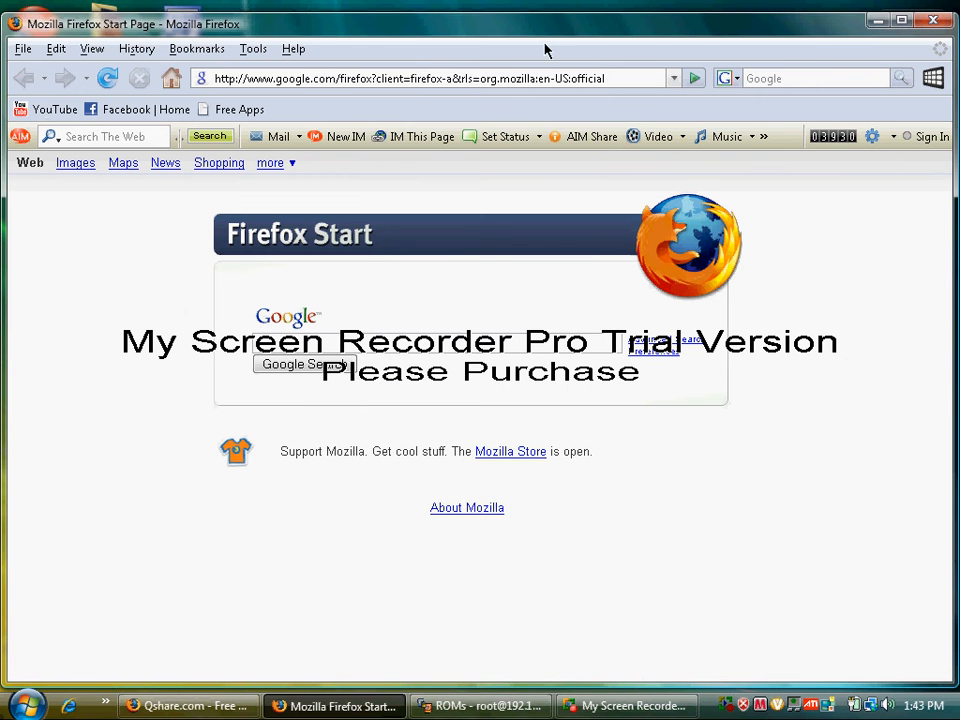
- Close the Firefox window and return to the Vista desktop
left_click(430, 78)
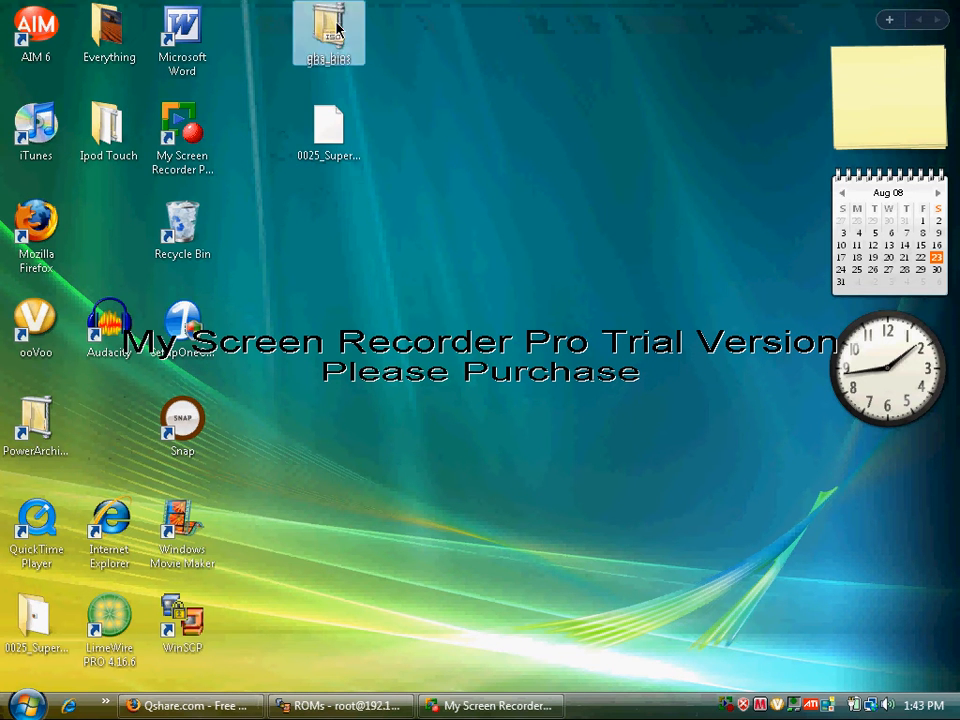
- Move the gba_bios folder down the desktop, close the old WinSCP session and relaunch WinSCP
left_click_drag(328, 32, 328, 230)
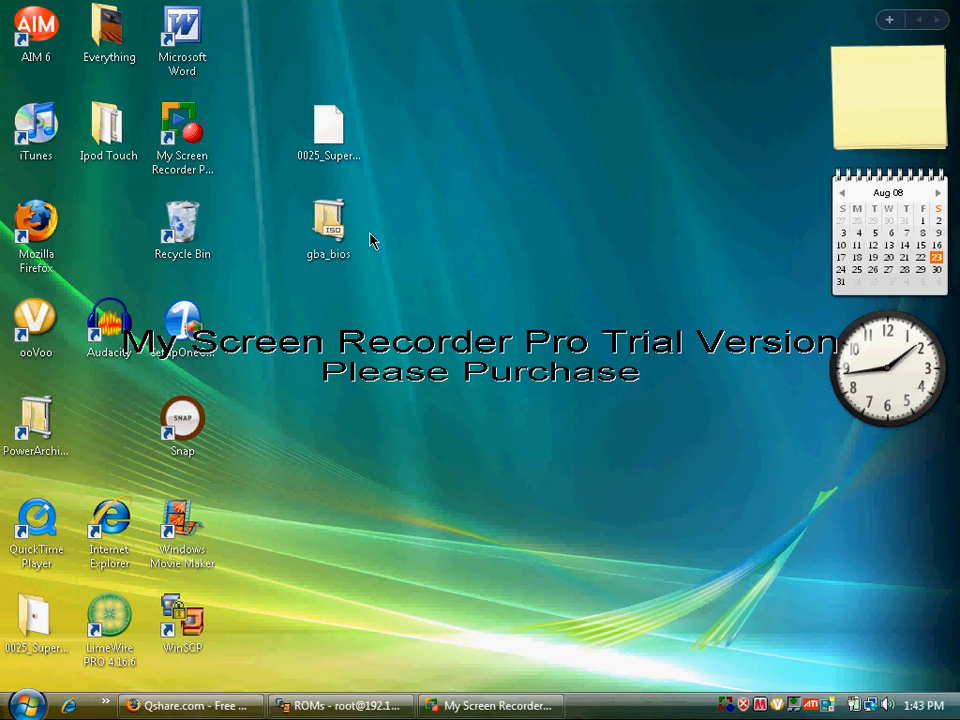
mouse_move(328, 218)
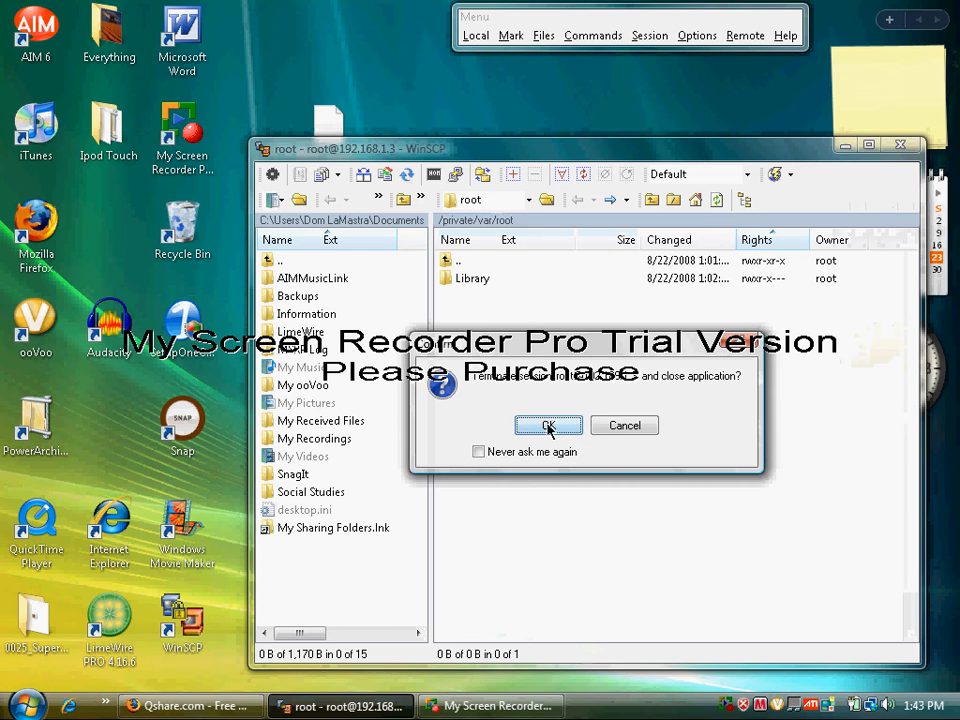
left_click(548, 424)
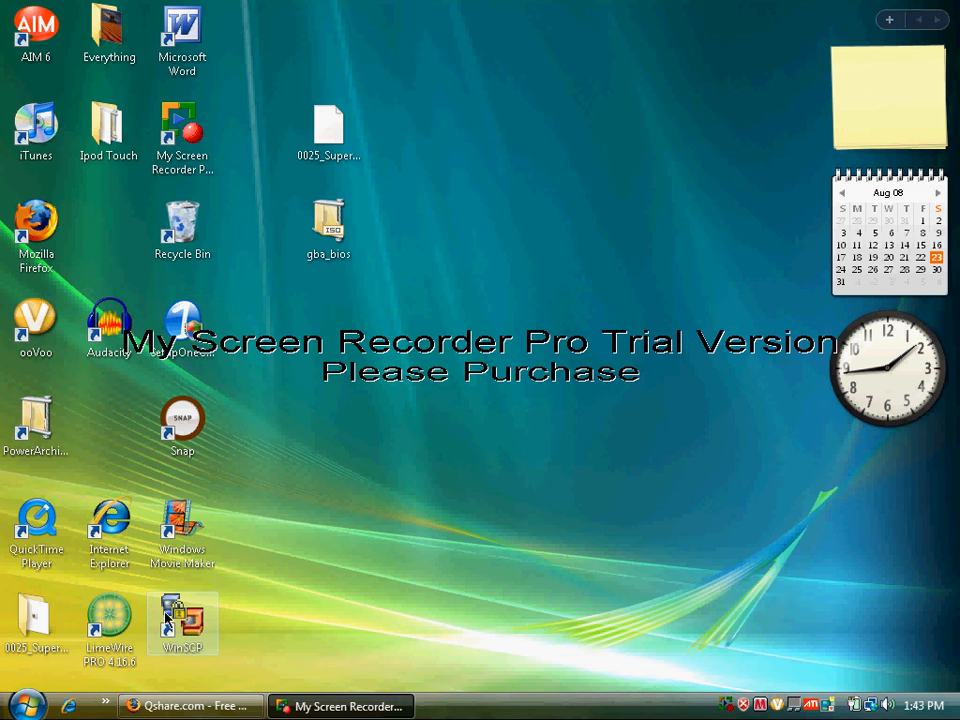
double_click(182, 620)
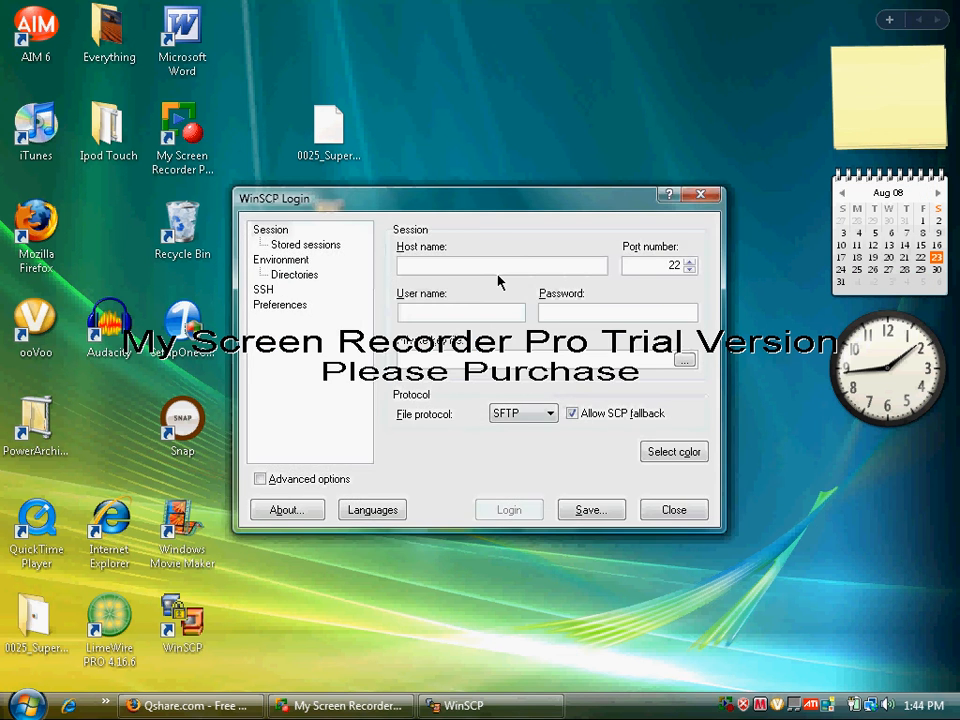
- Log in to host 192.162.1.3 as user root with its password
type("1")
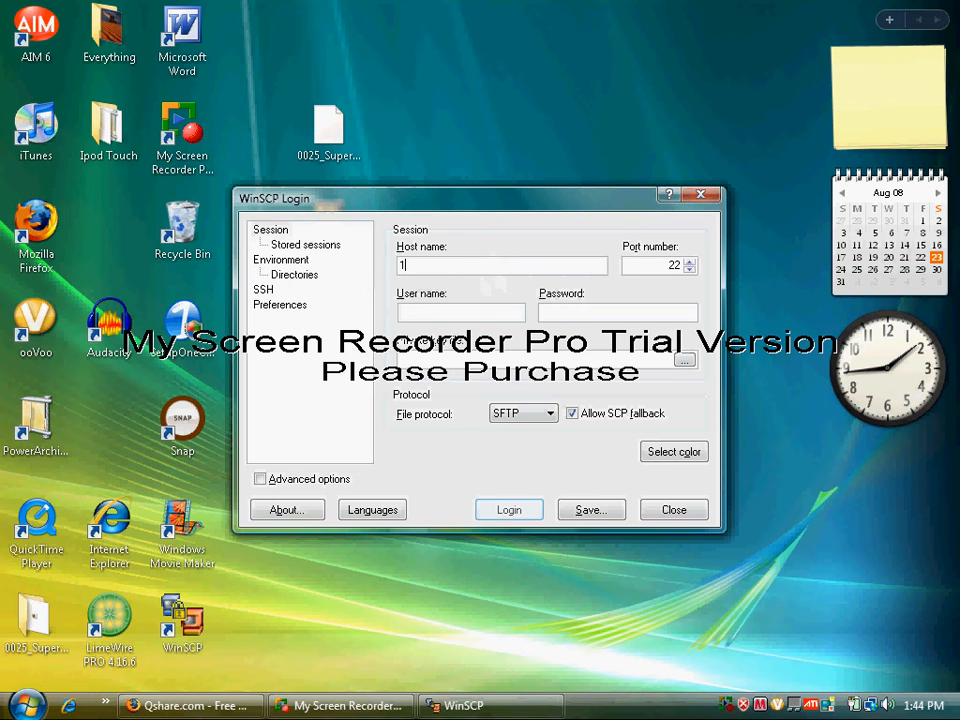
type("92.162.1.3")
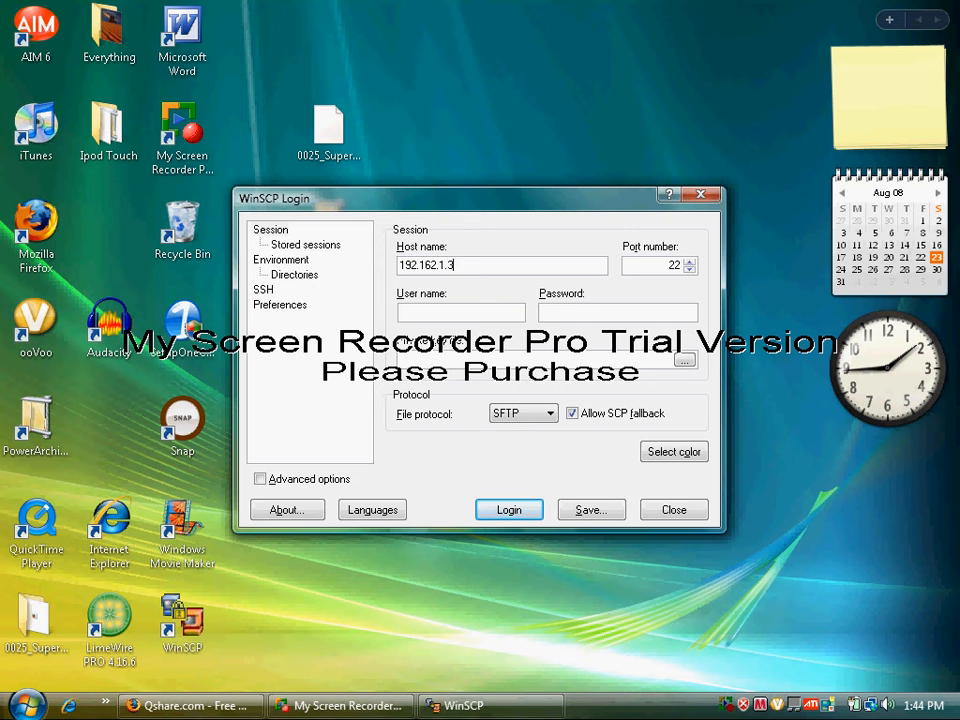
type("root")
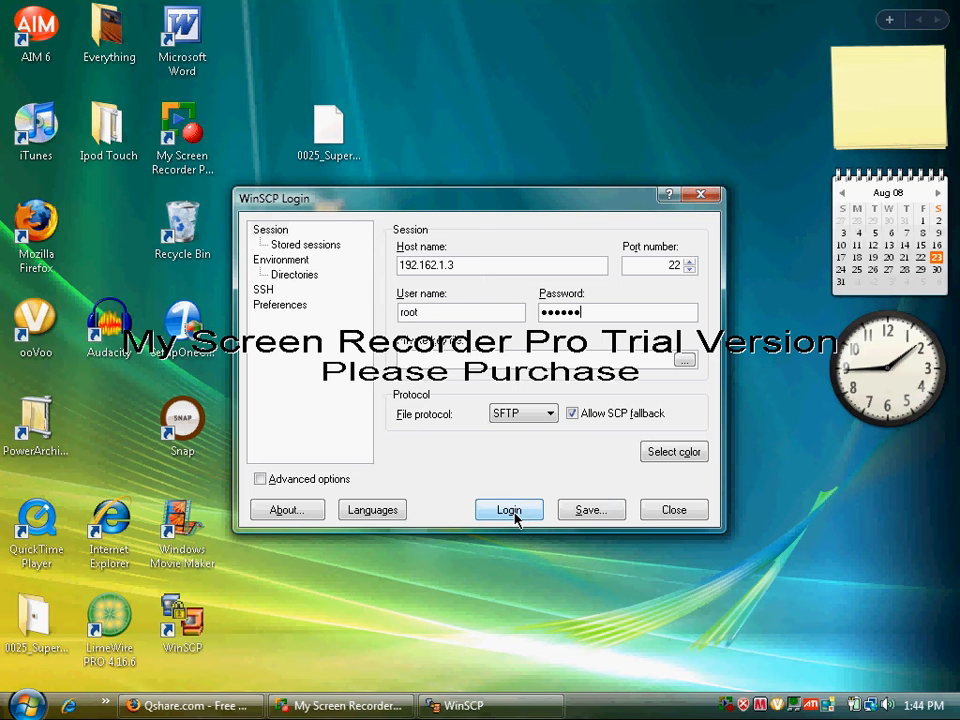
left_click(508, 510)
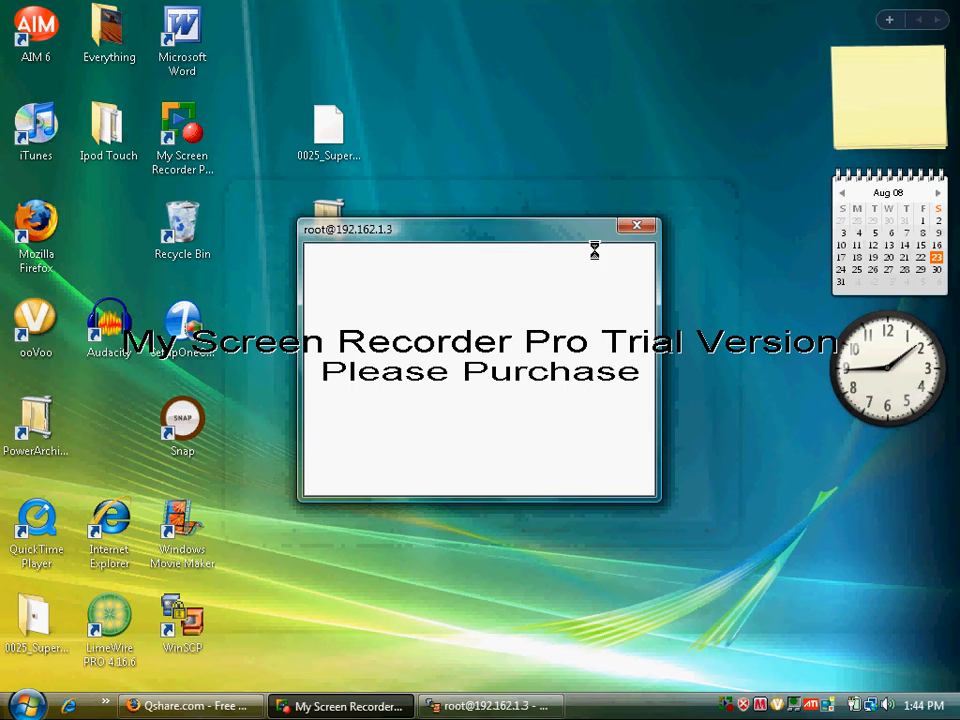
mouse_move(436, 238)
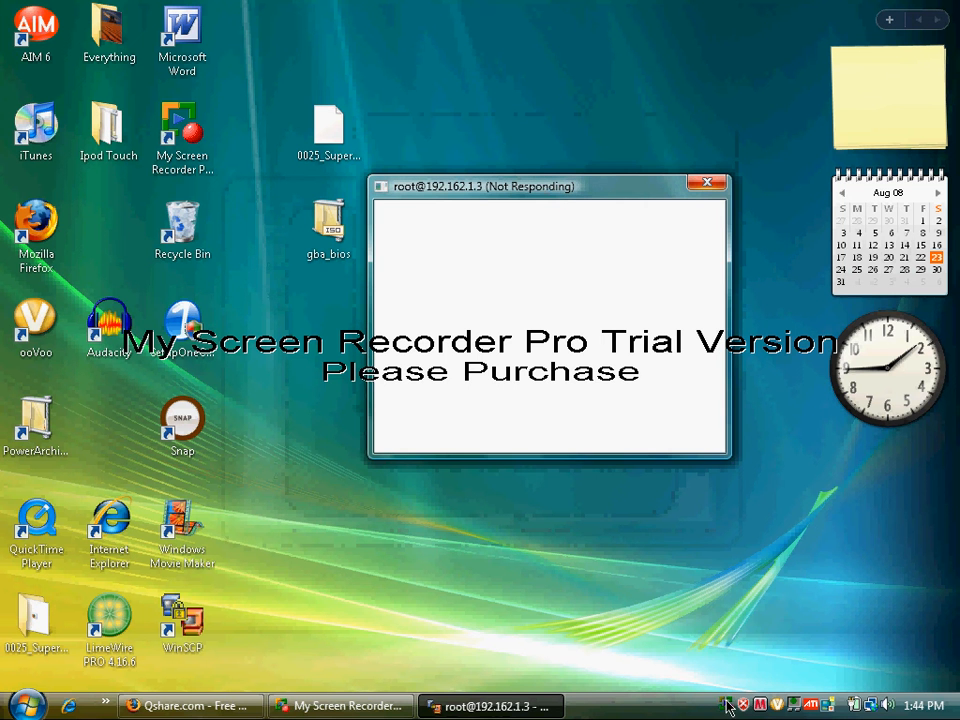
- Wait out the slow connection until the remote /private/var/root folder is listed
left_click(708, 182)
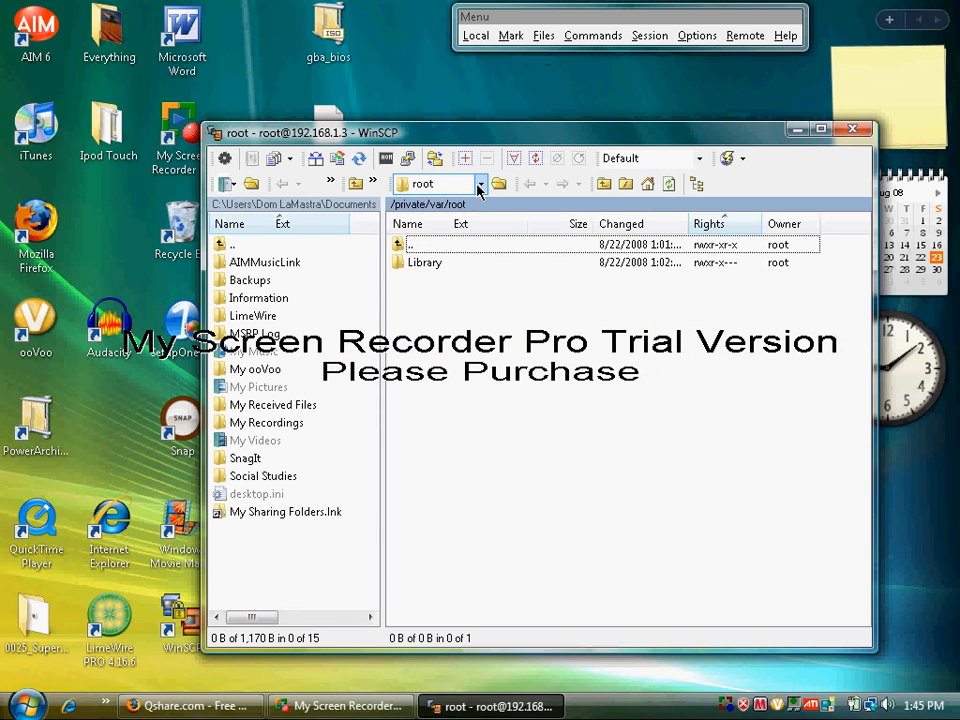
- Navigate the remote panel to /private/var/stash and into its Applications folder
left_click(480, 184)
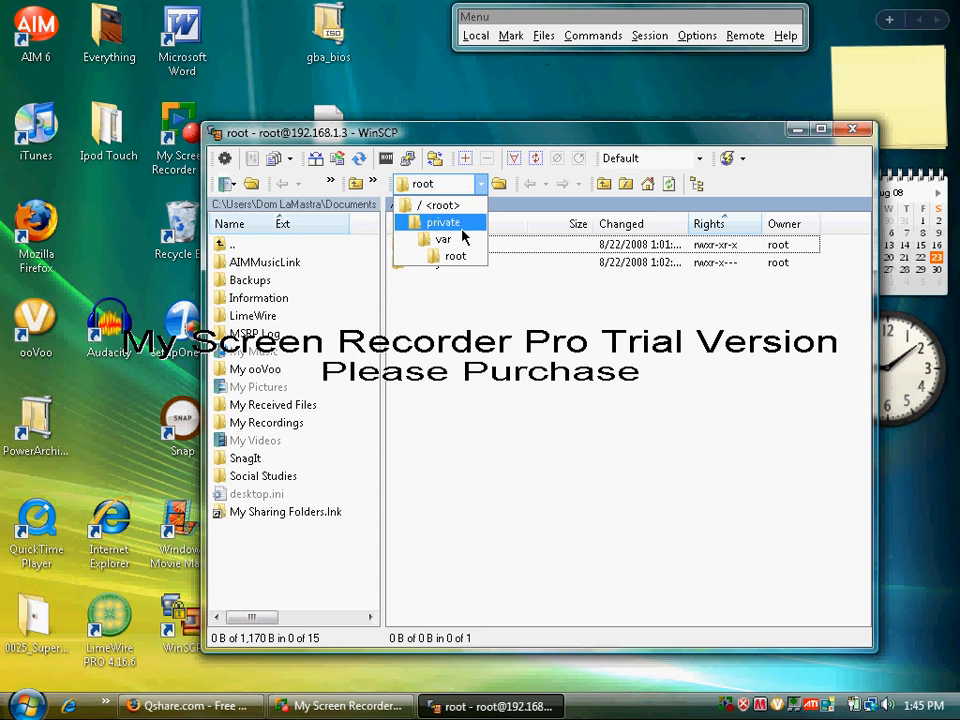
left_click(444, 204)
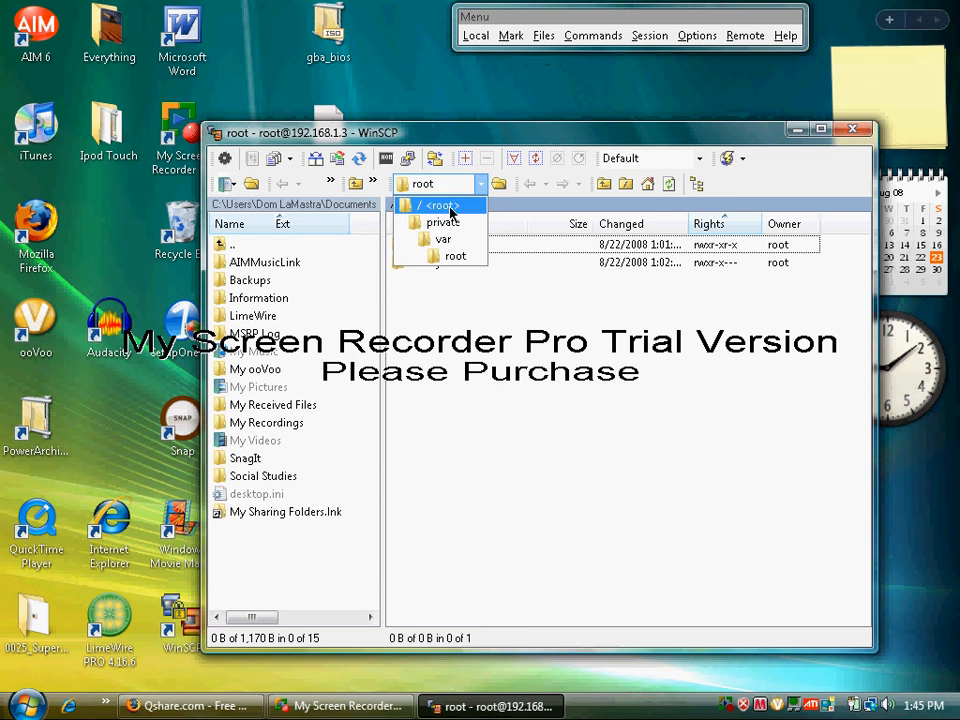
left_click(440, 204)
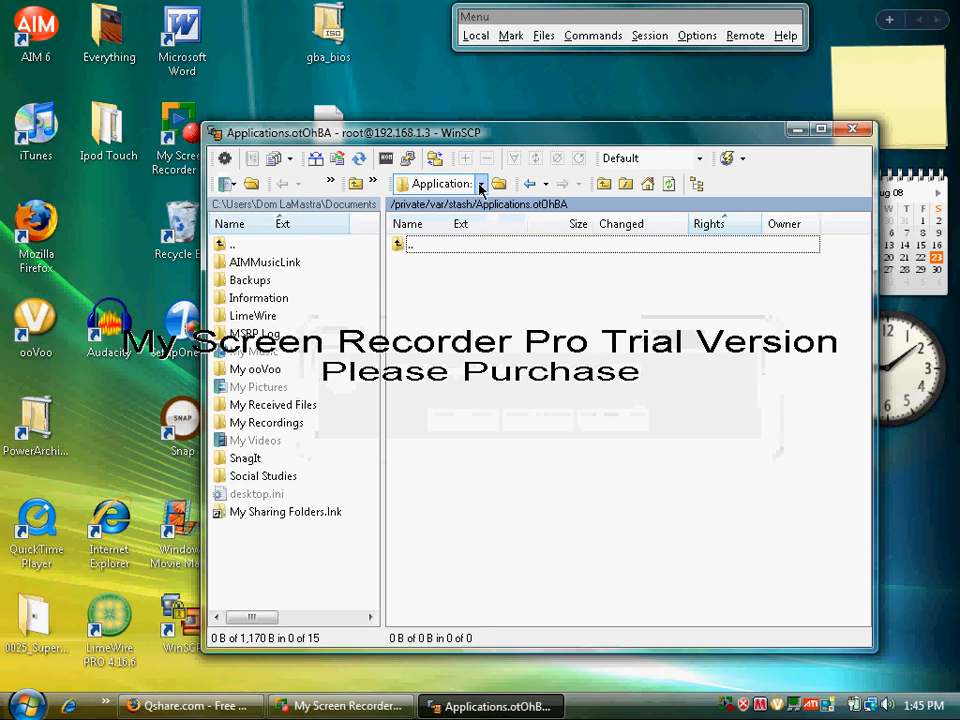
left_click(480, 184)
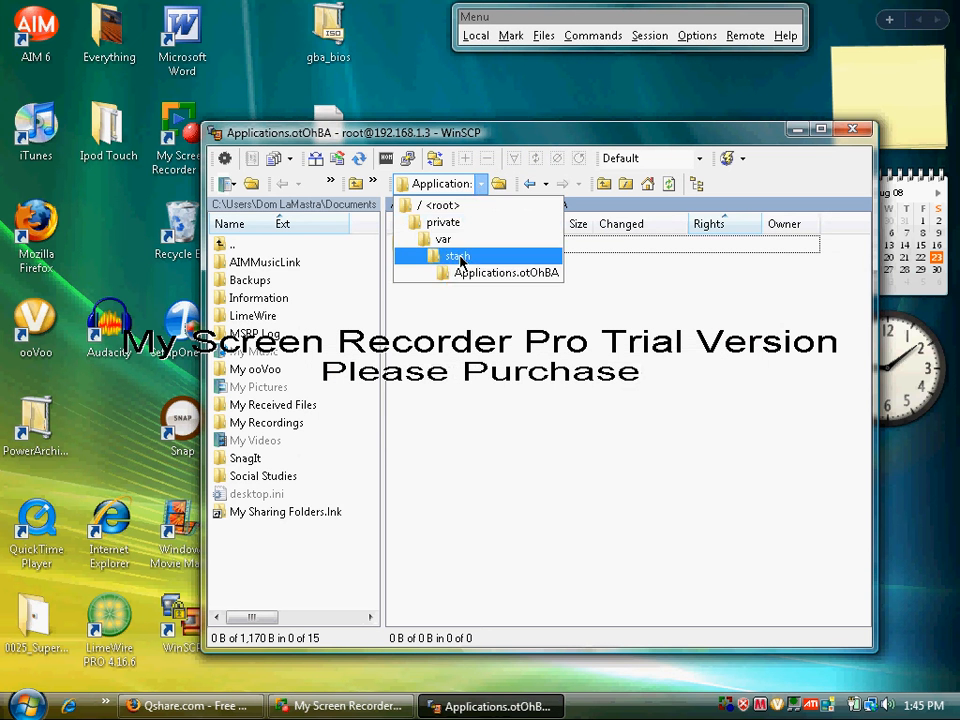
double_click(456, 256)
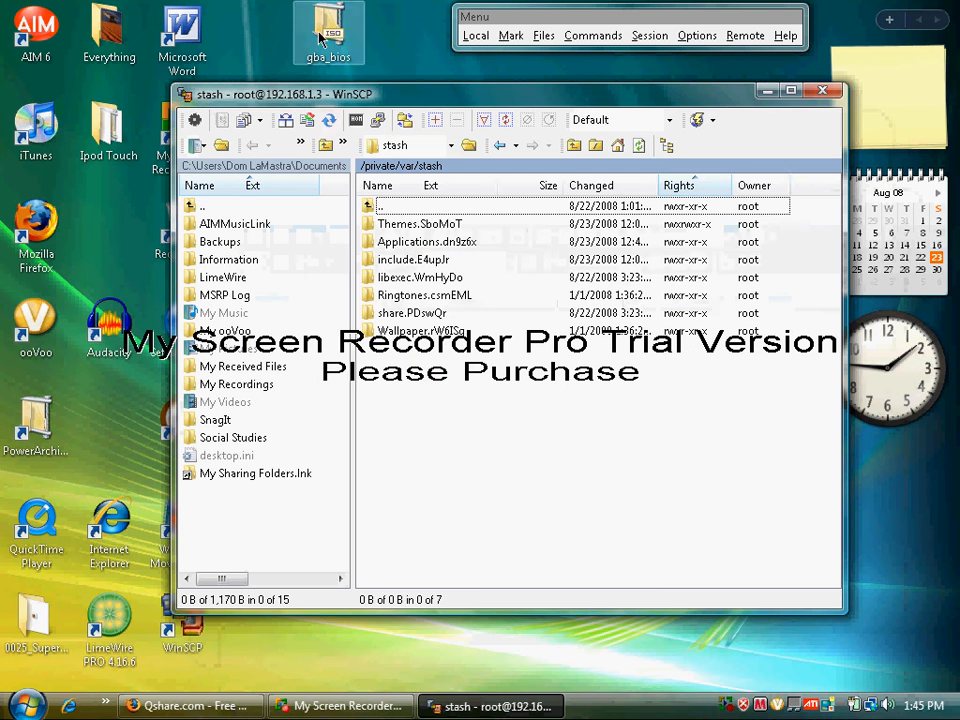
double_click(428, 240)
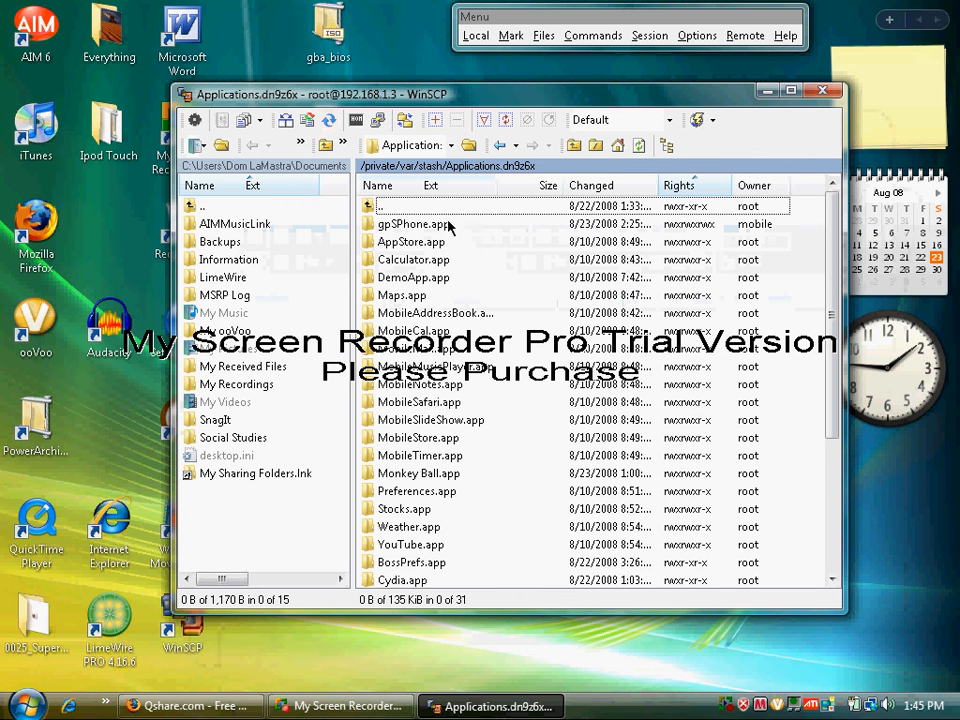
mouse_move(482, 252)
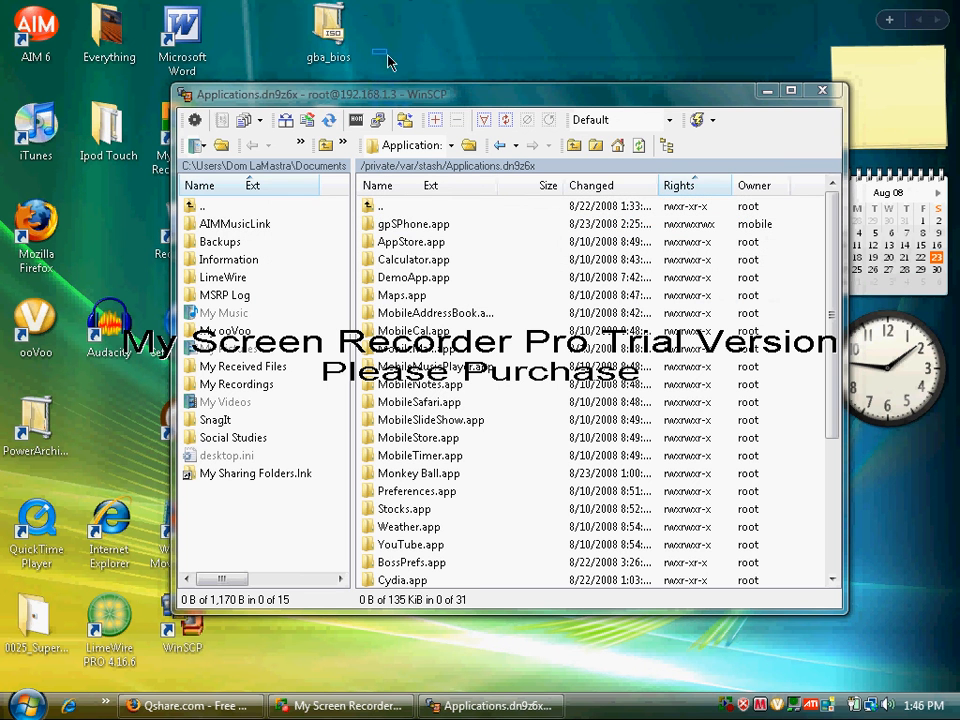
- Enter the gpSPhone.app folder in the remote panel
left_click(412, 224)
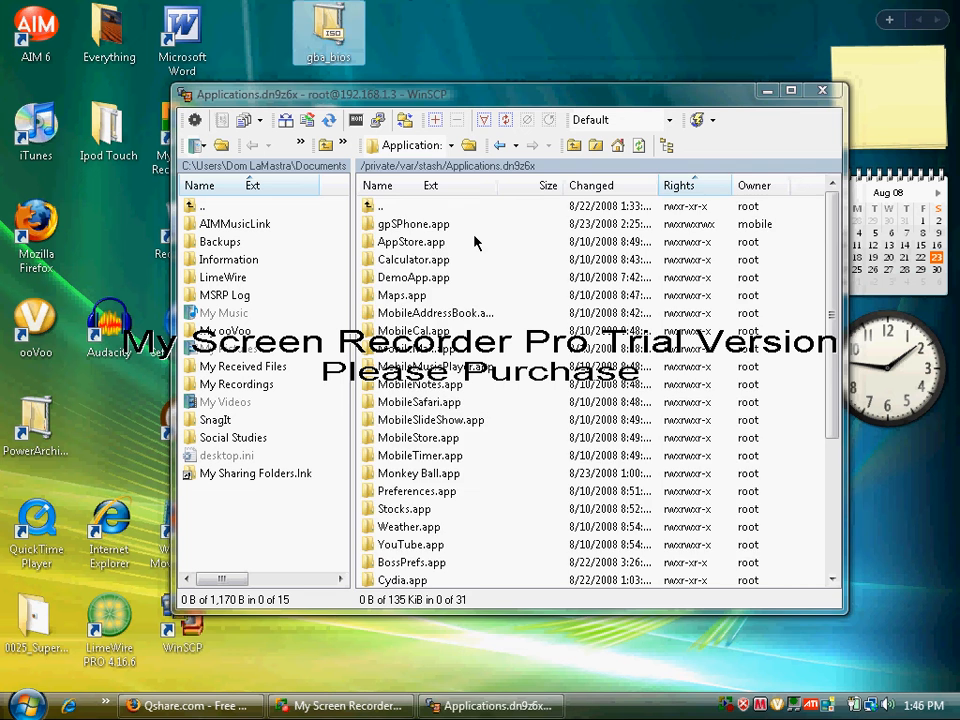
double_click(412, 224)
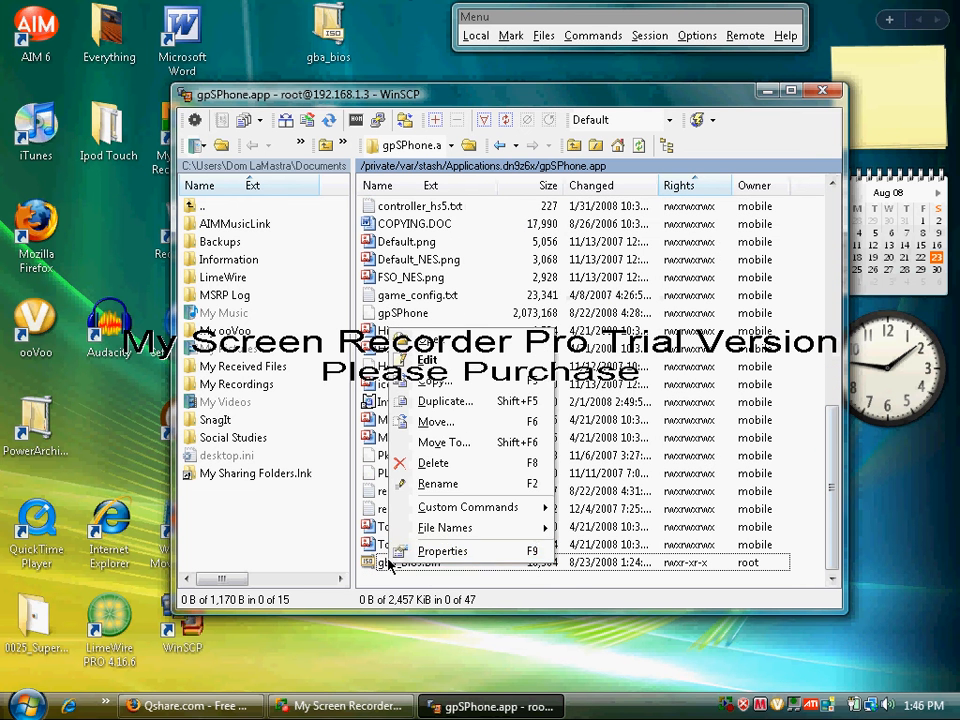
- Set gba_bios.bin permissions to octal 0755 (rwxr-xr-x) in its Properties
left_click(442, 552)
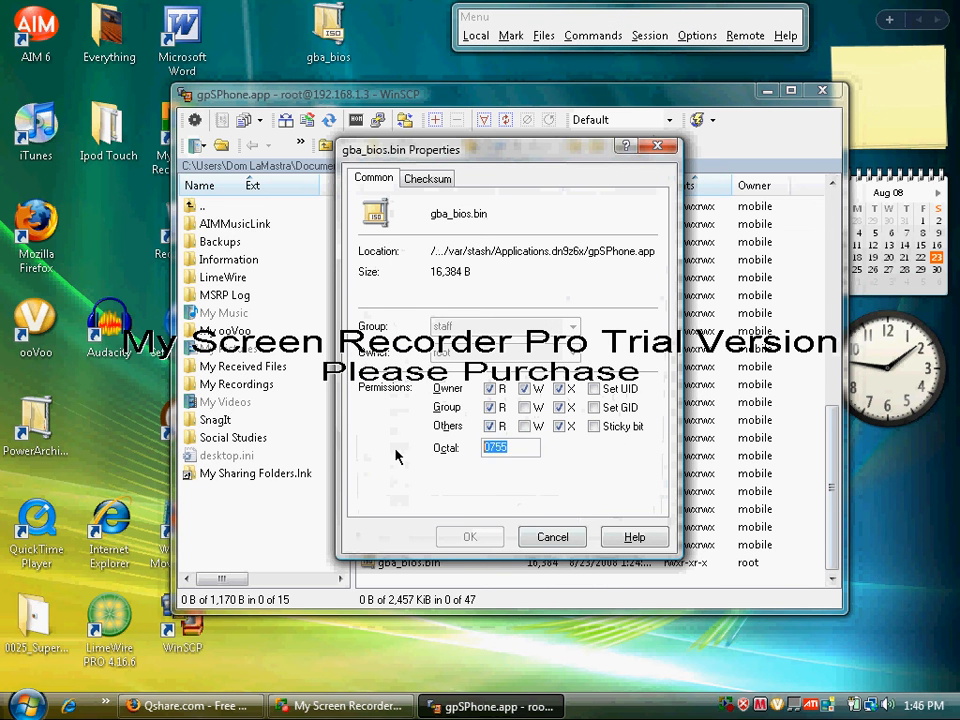
left_click(490, 388)
type("755")
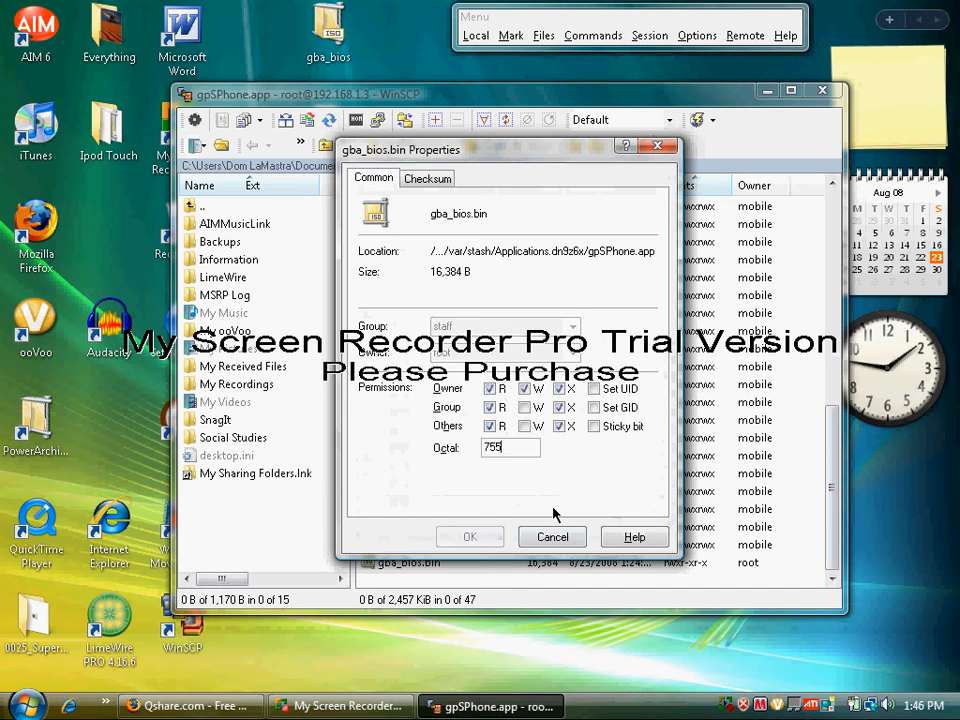
type("0")
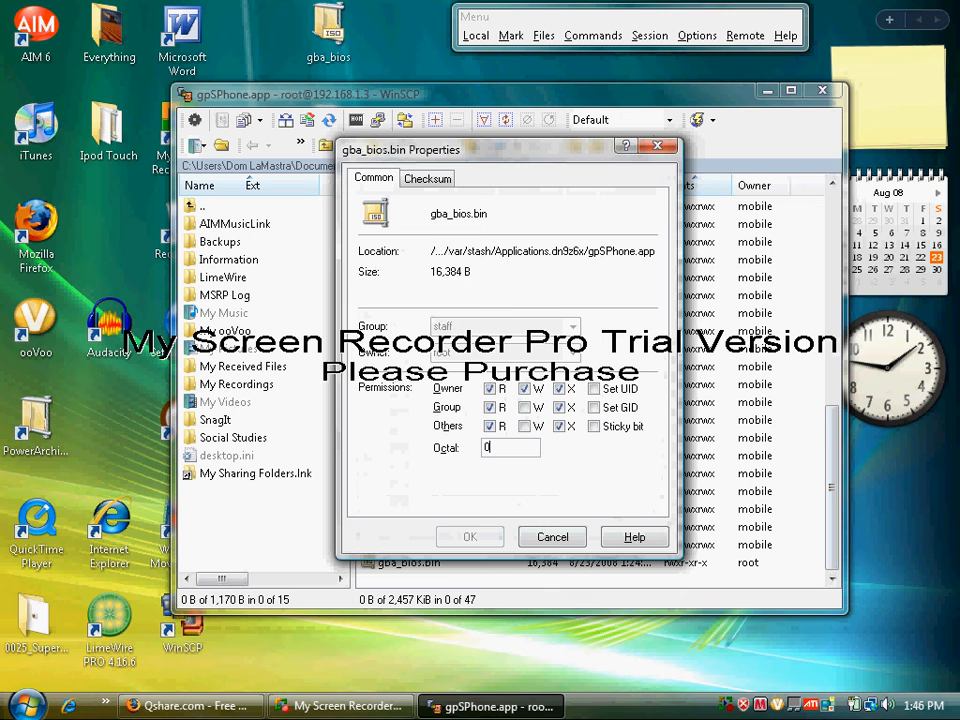
type("755")
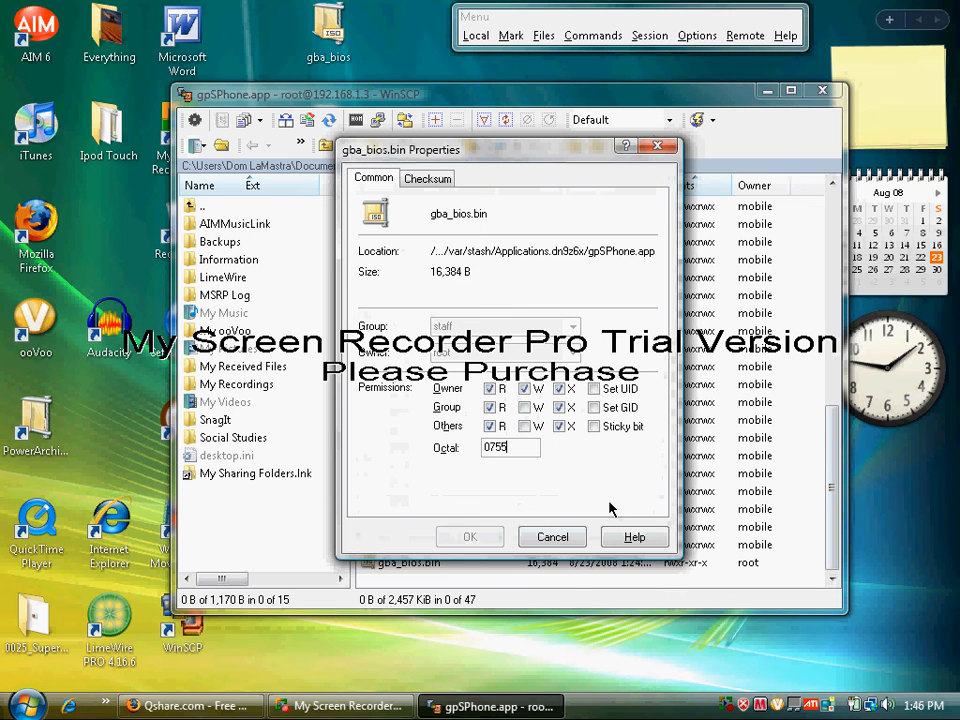
left_click(552, 536)
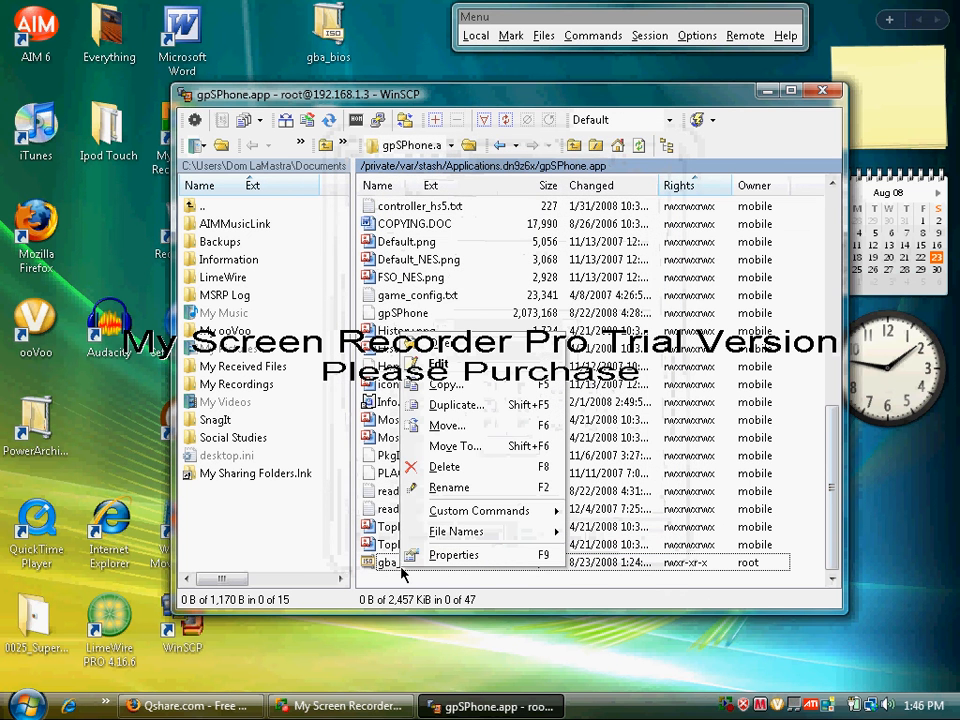
- Confirm the permissions and head back up from gpSPhone.app to /private/var
left_click(452, 556)
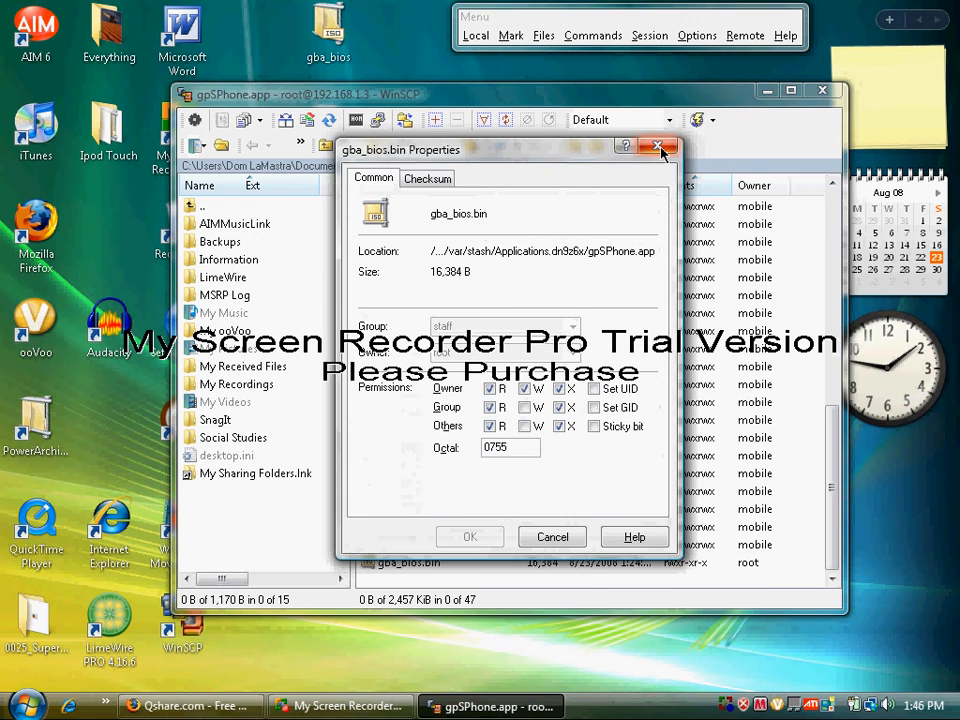
left_click(660, 148)
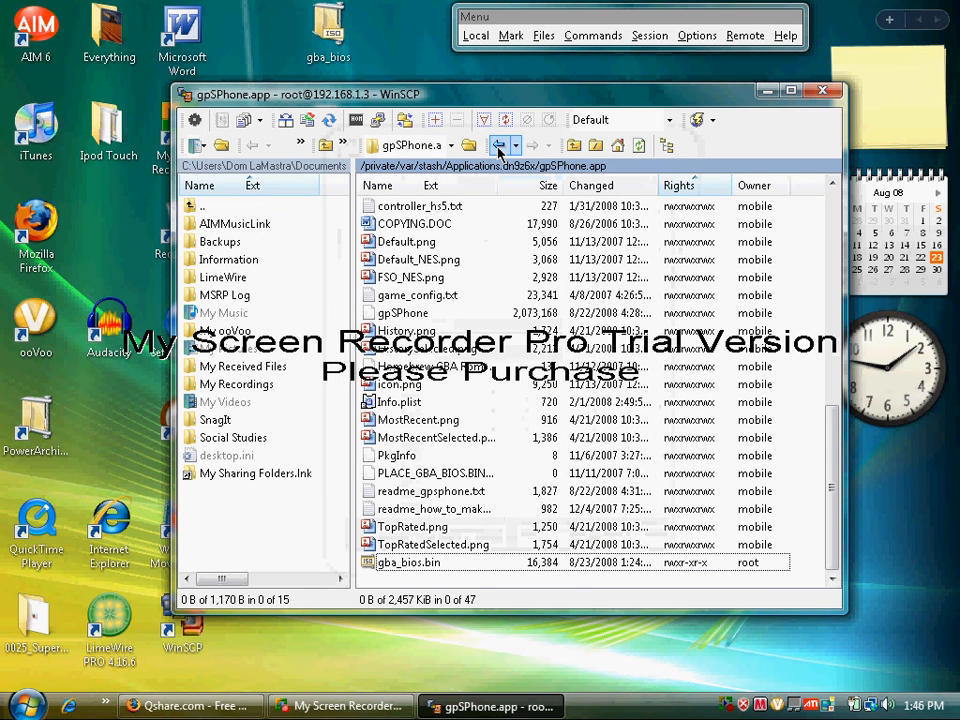
left_click(500, 144)
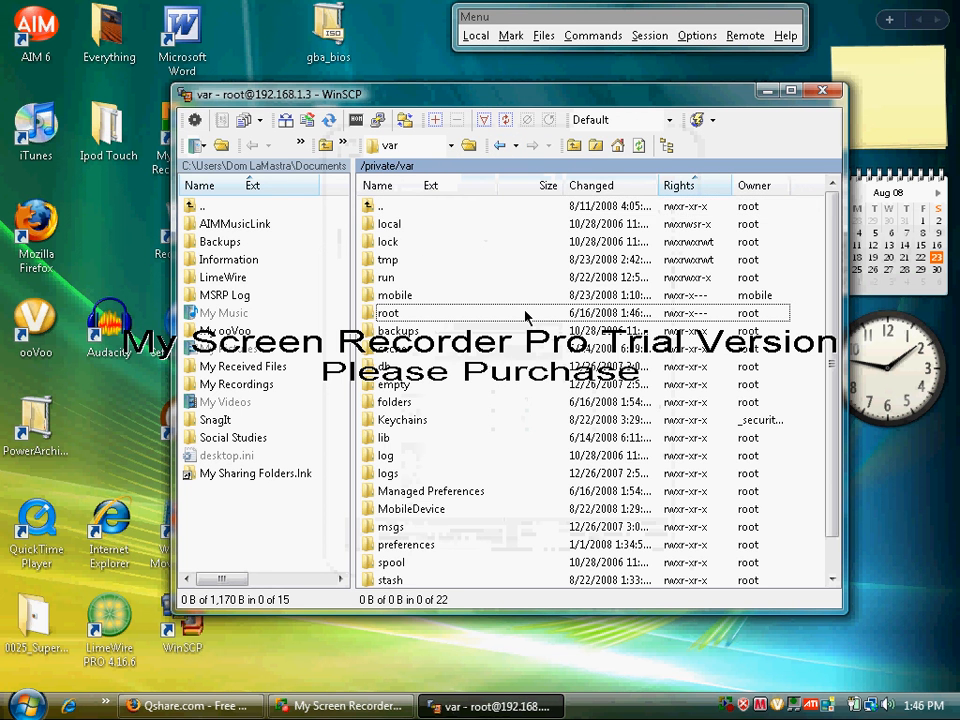
- Enter the mobile folder and then its Media folder on the iPod
double_click(394, 294)
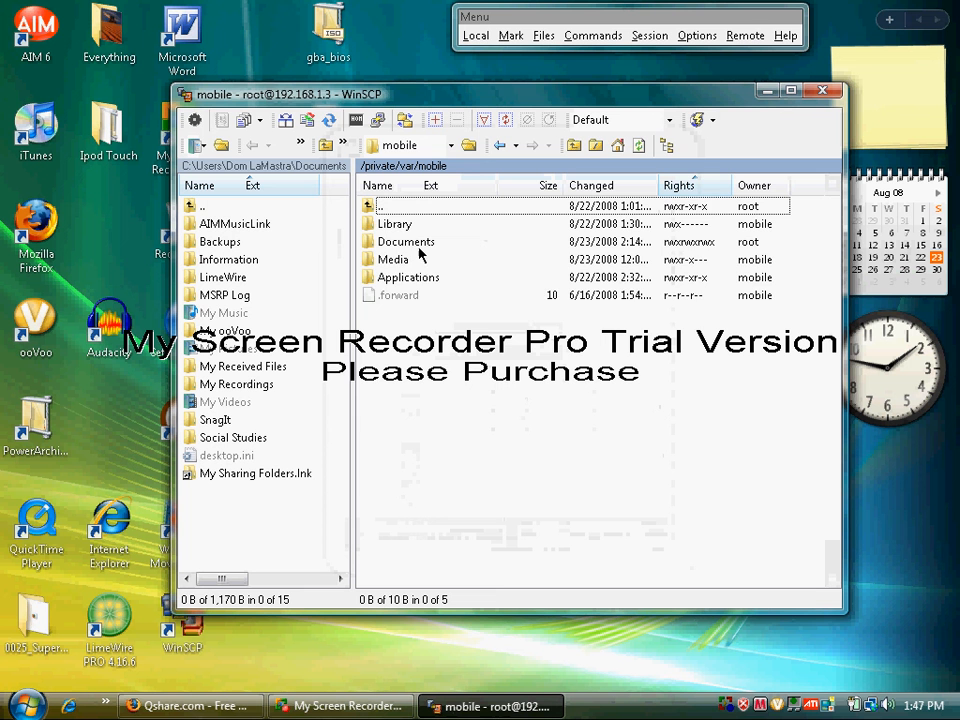
double_click(392, 260)
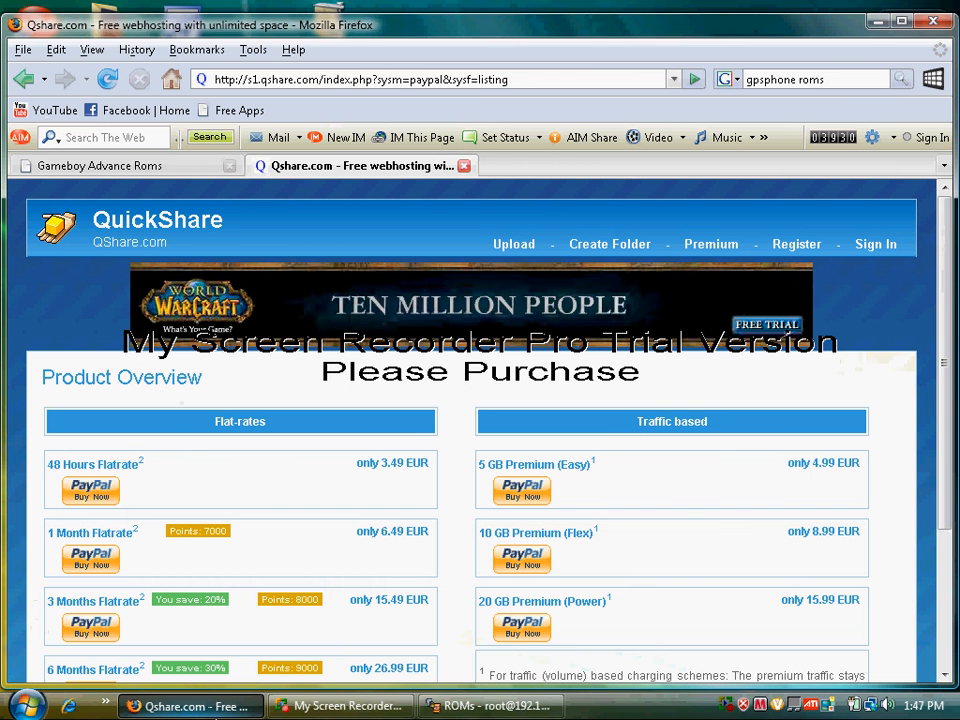
- Return to the Gameboy Advance Roms list and scroll through it to pick a ROM
left_click(22, 80)
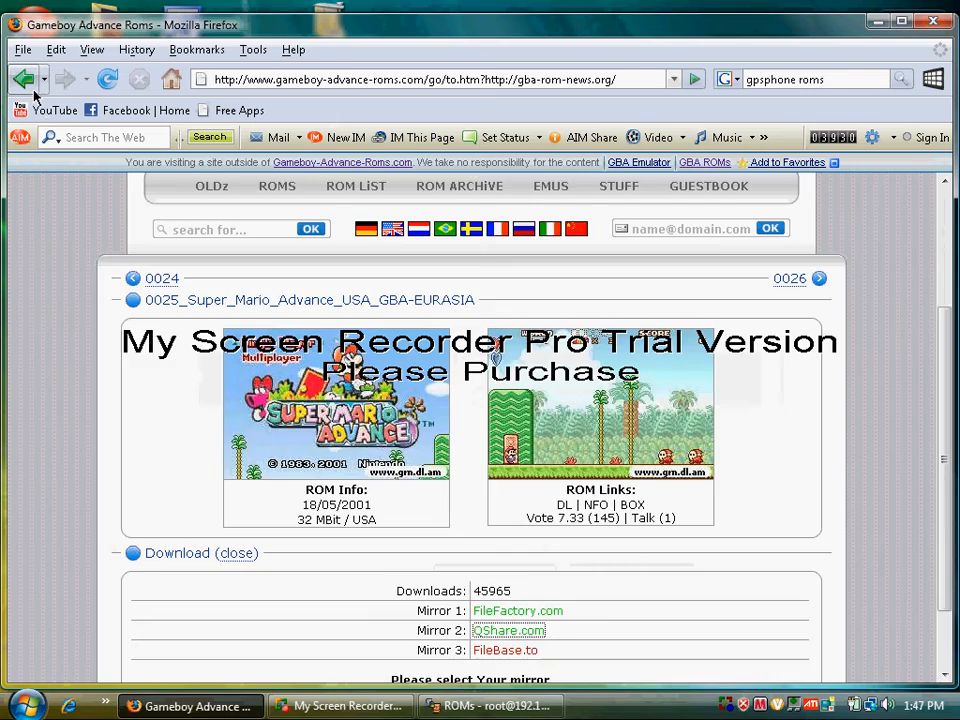
left_click(24, 80)
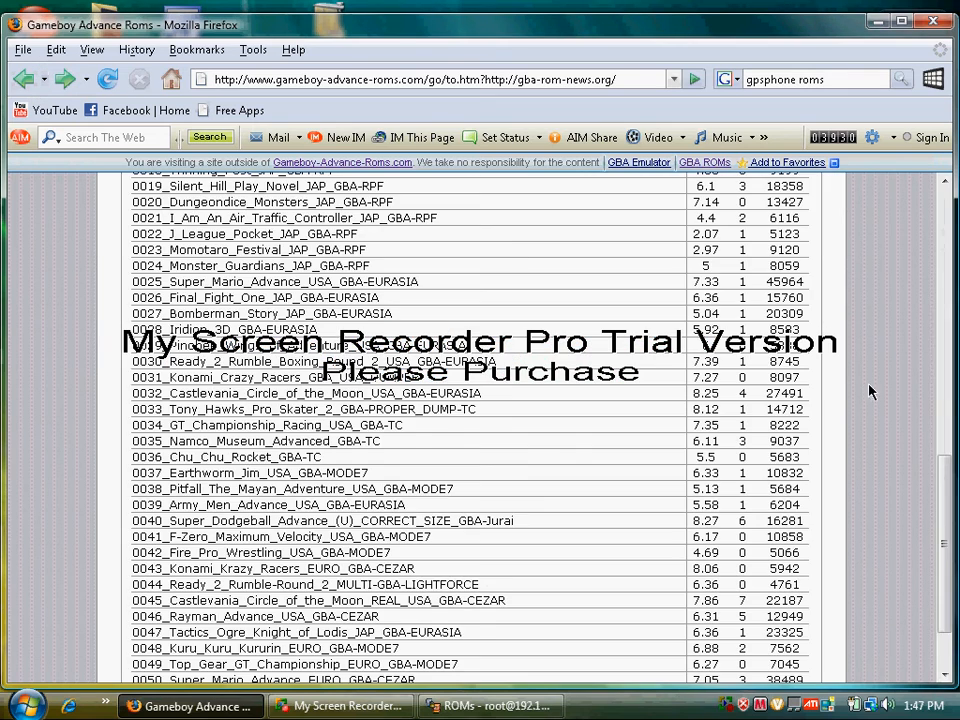
scroll("down", 3)
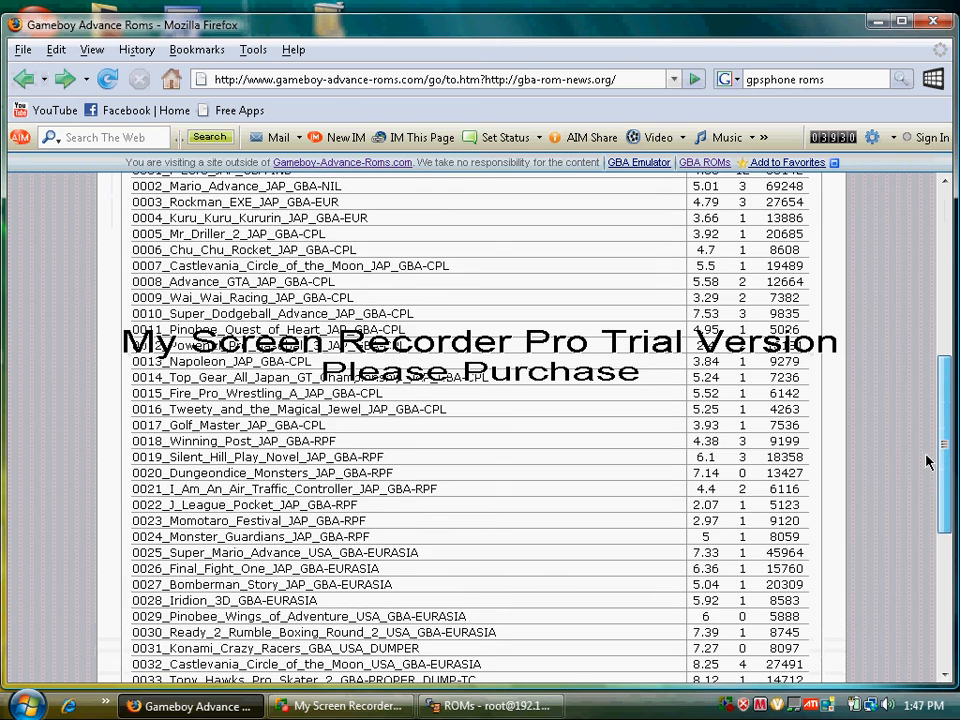
scroll("up", 3)
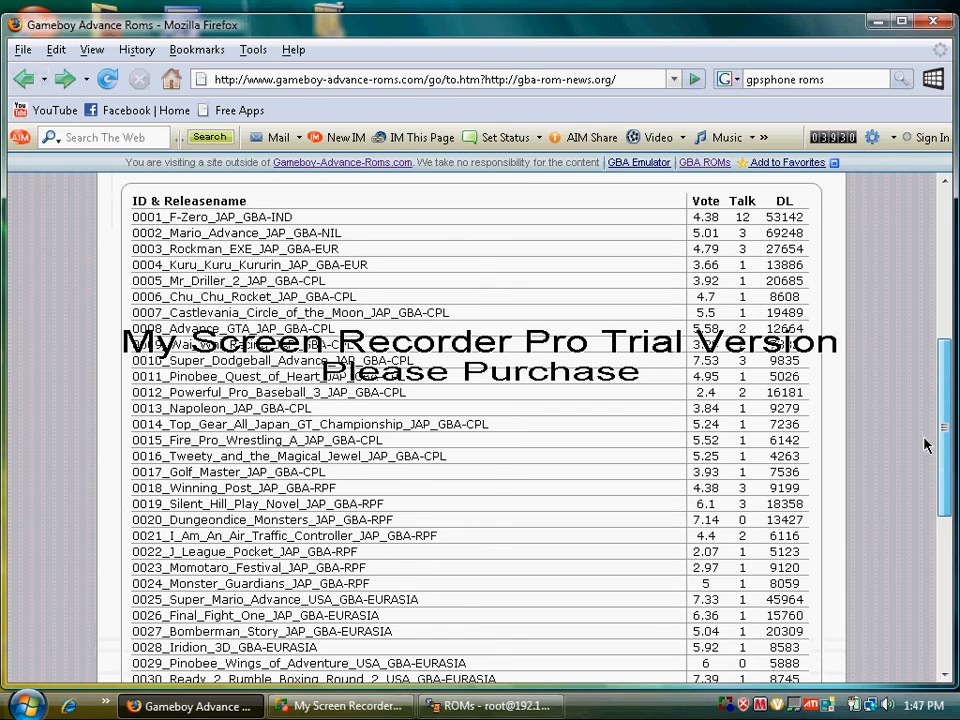
scroll("down", 3)
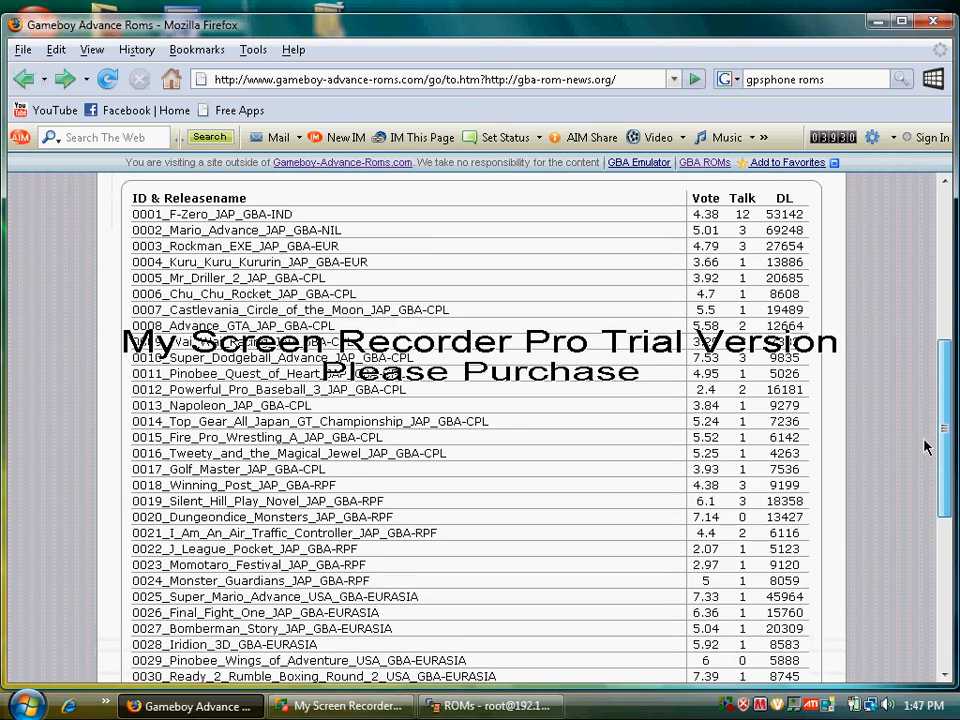
scroll("down", 3)
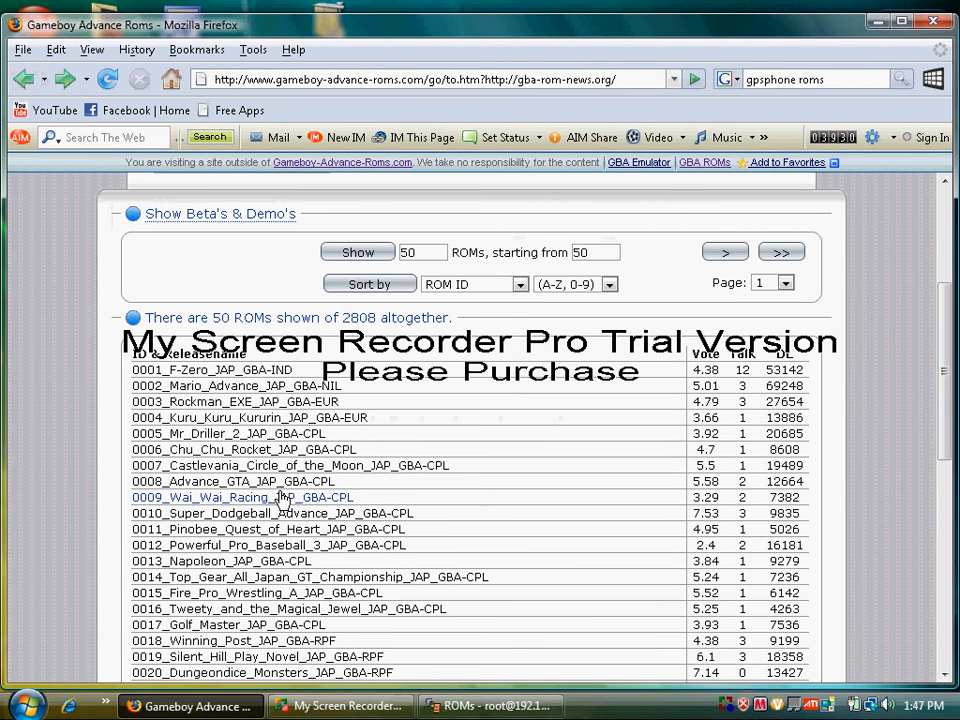
mouse_move(80, 460)
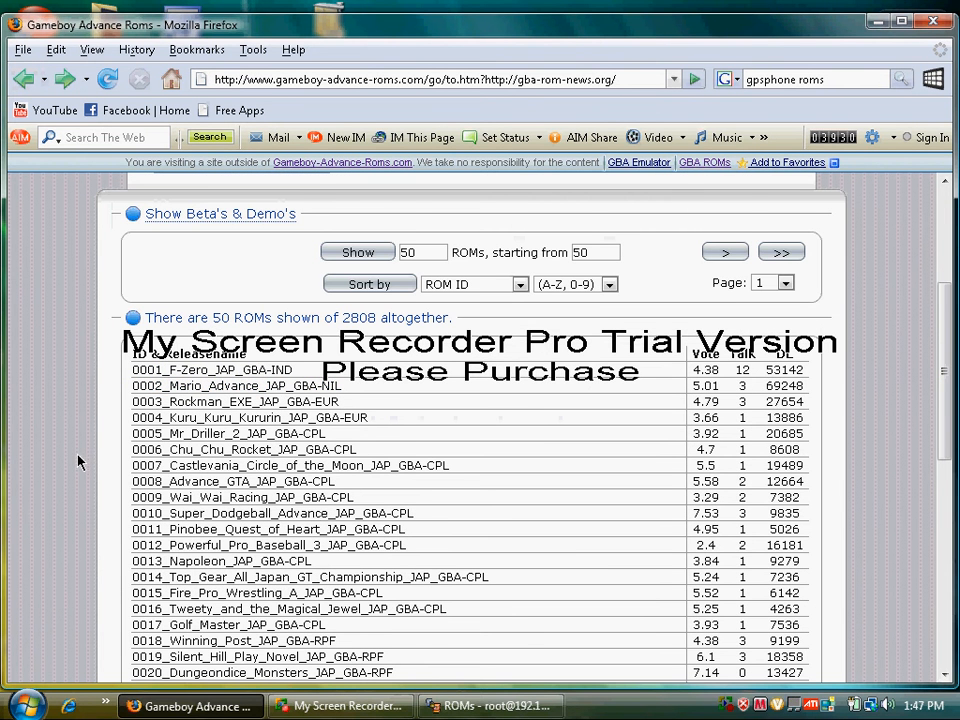
scroll("down", 3)
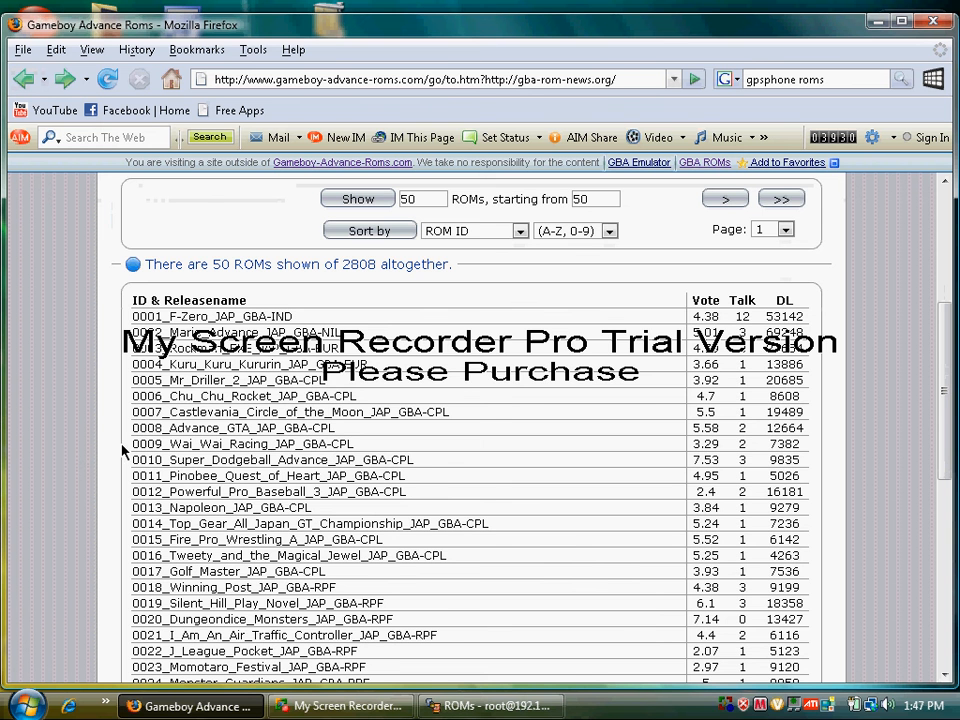
left_click(308, 524)
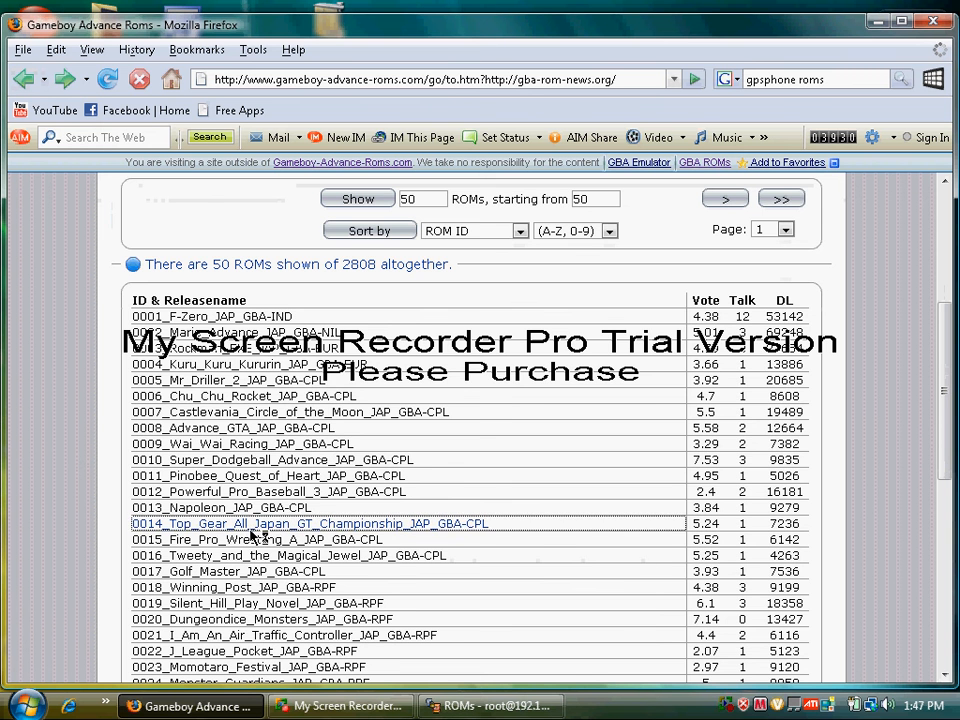
- Reach the QShare mirror for the 0014_Top_Gear ROM via its DL link under ROM Links
left_click(308, 524)
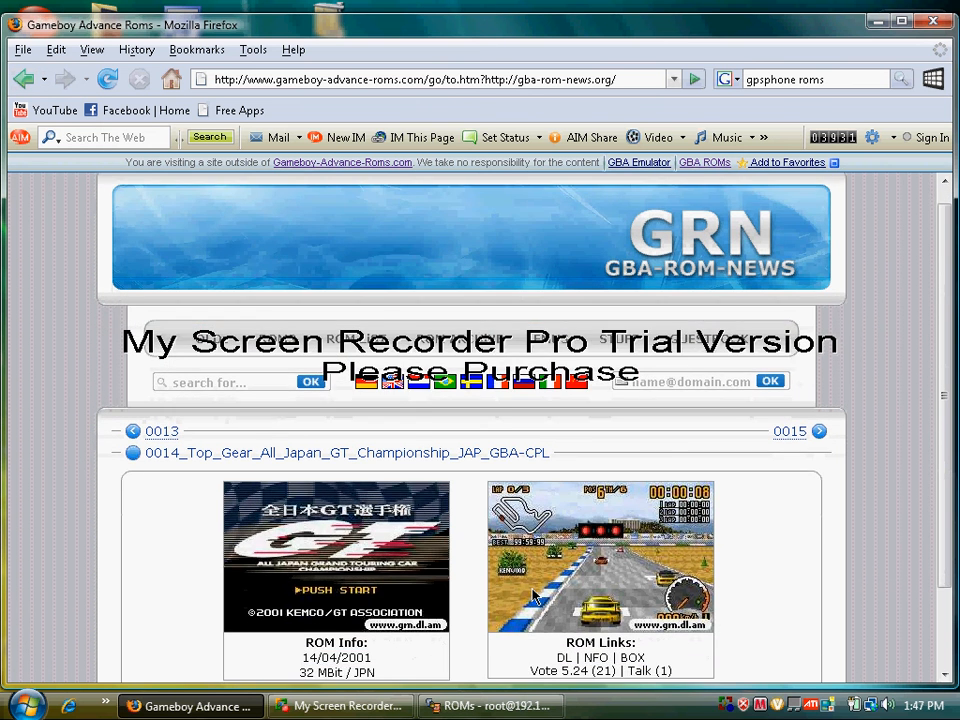
scroll("down", 3)
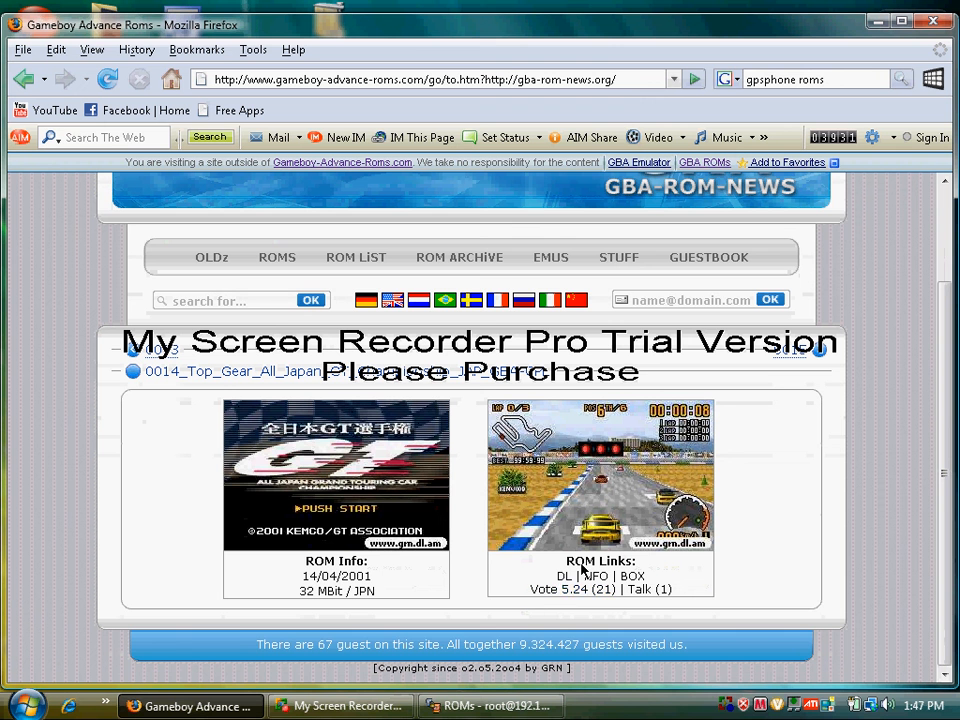
left_click(564, 576)
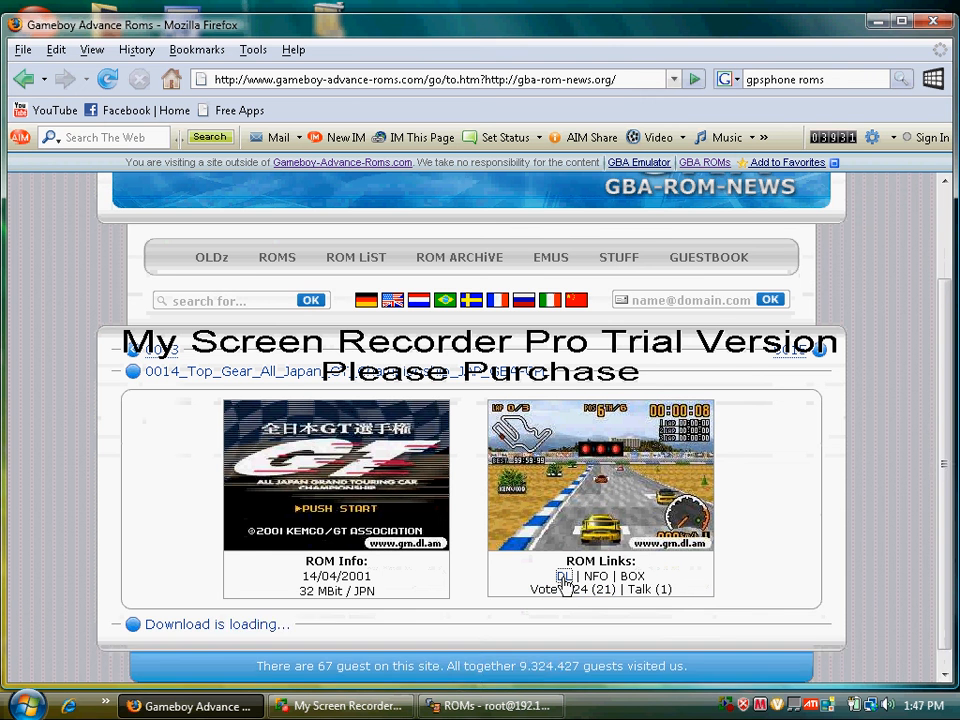
left_click(564, 576)
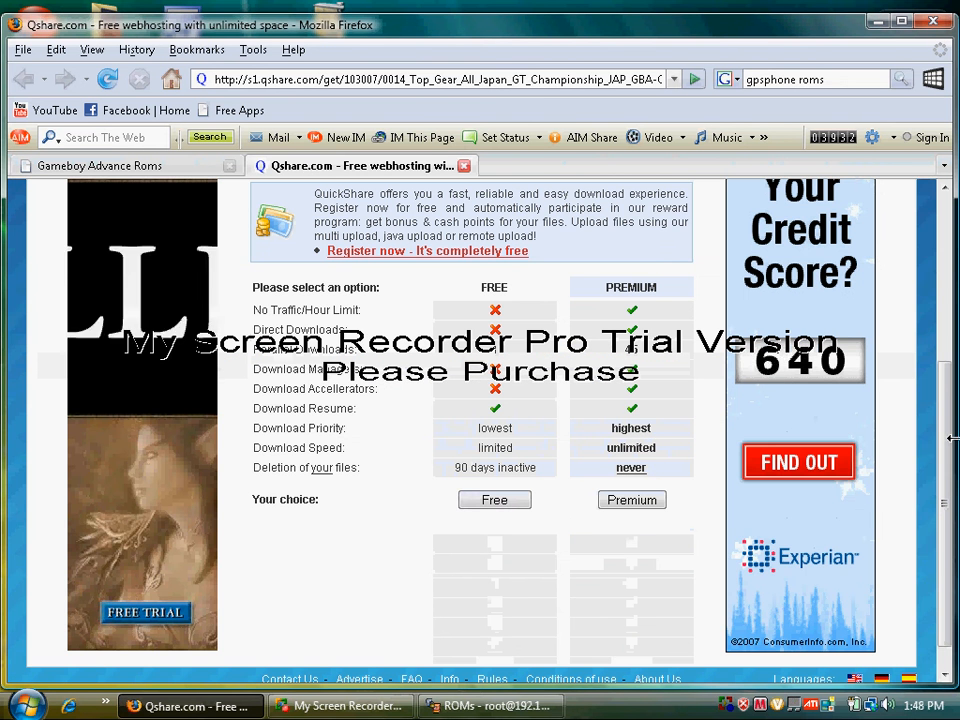
- Take the Free option and save the Top Gear ROM zip to disk from 'Your download link'
left_click(494, 500)
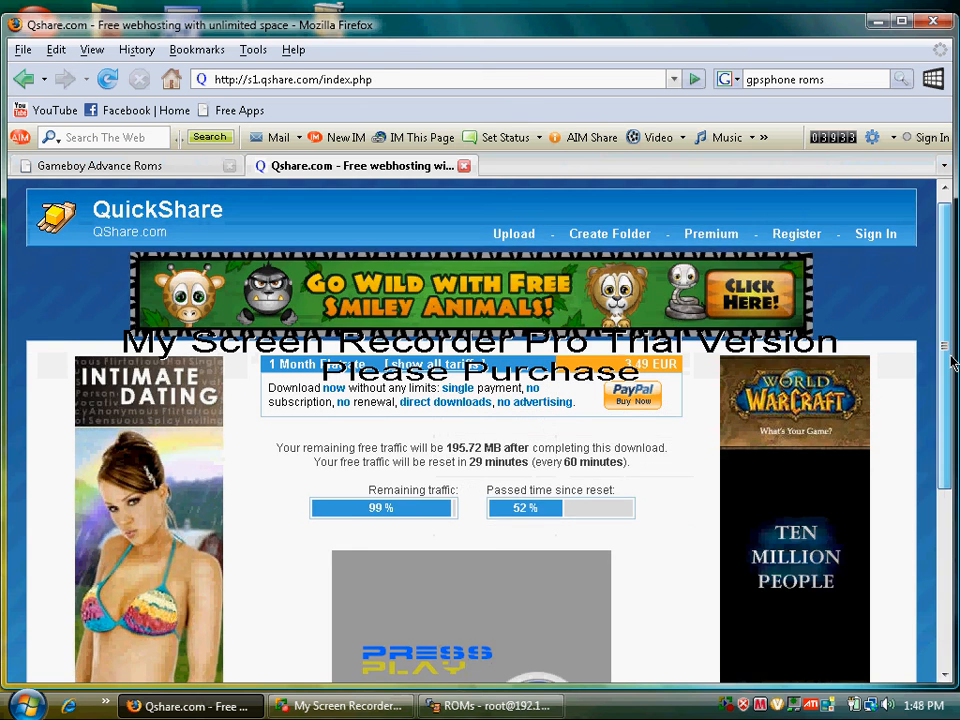
scroll("down", 3)
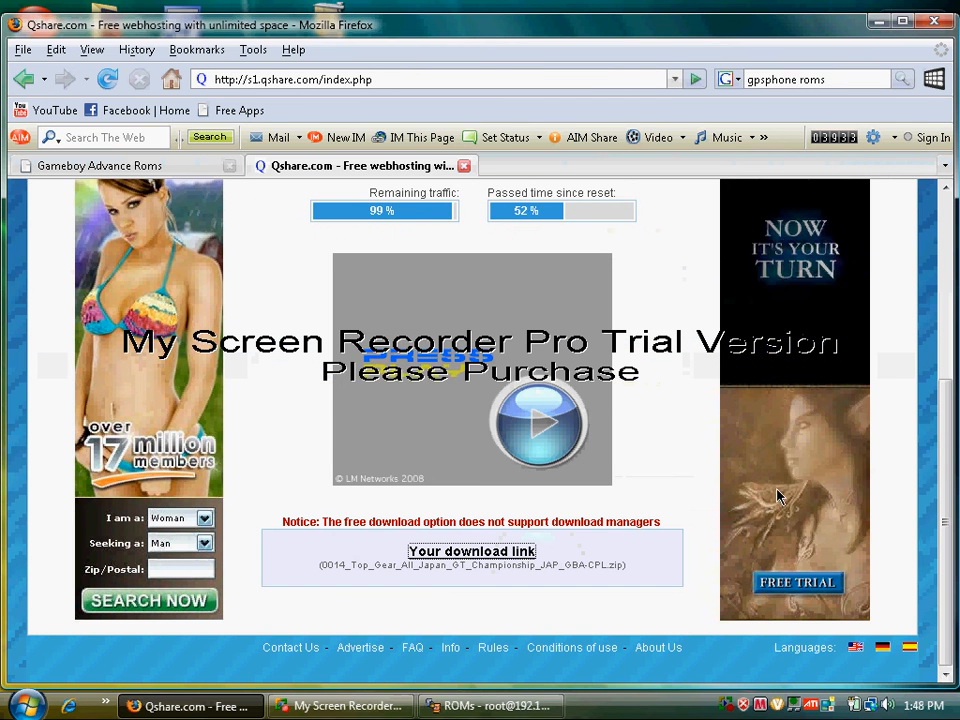
left_click(472, 552)
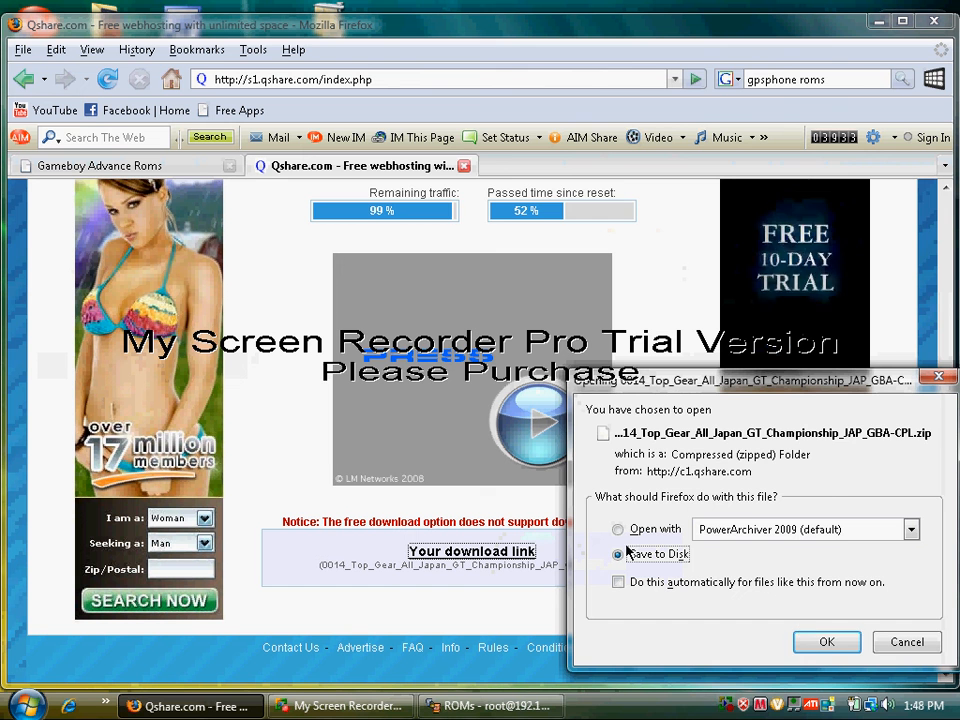
left_click(826, 642)
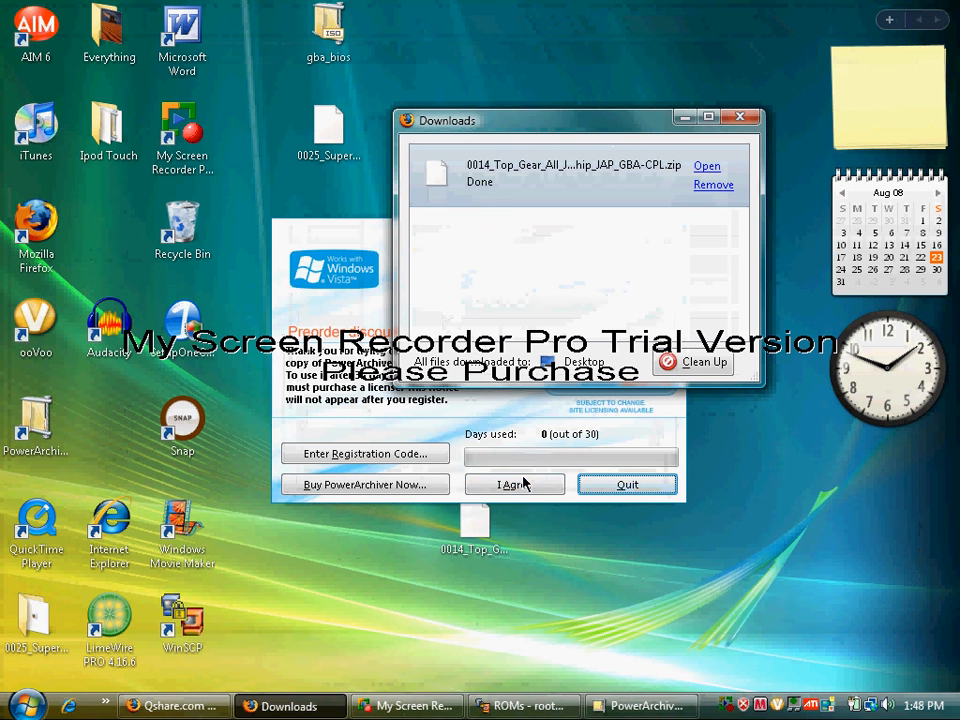
- Agree to the PowerArchiver registration nag screen to continue
left_click(514, 484)
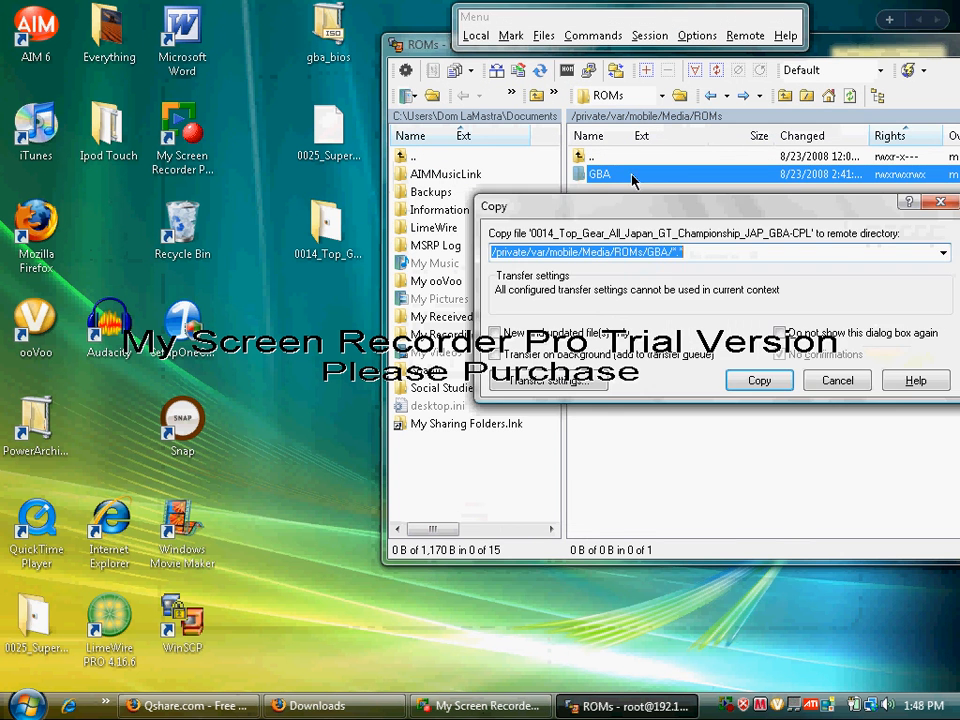
- Confirm copying the ROM zip into /private/var/mobile/Media/ROMs/GBA/
left_click(758, 380)
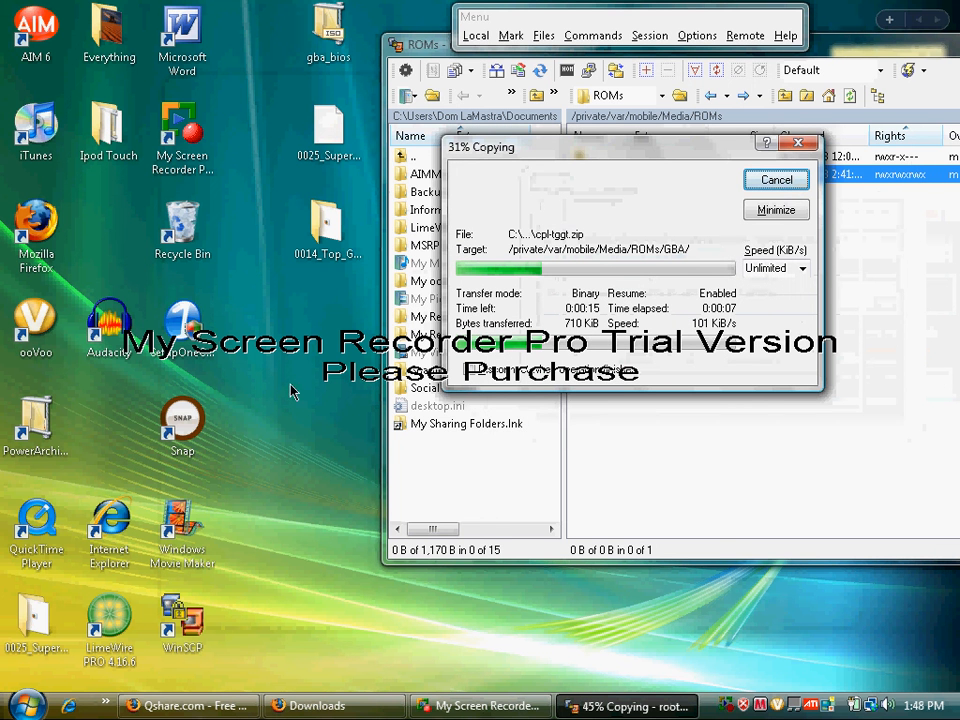
mouse_move(792, 642)
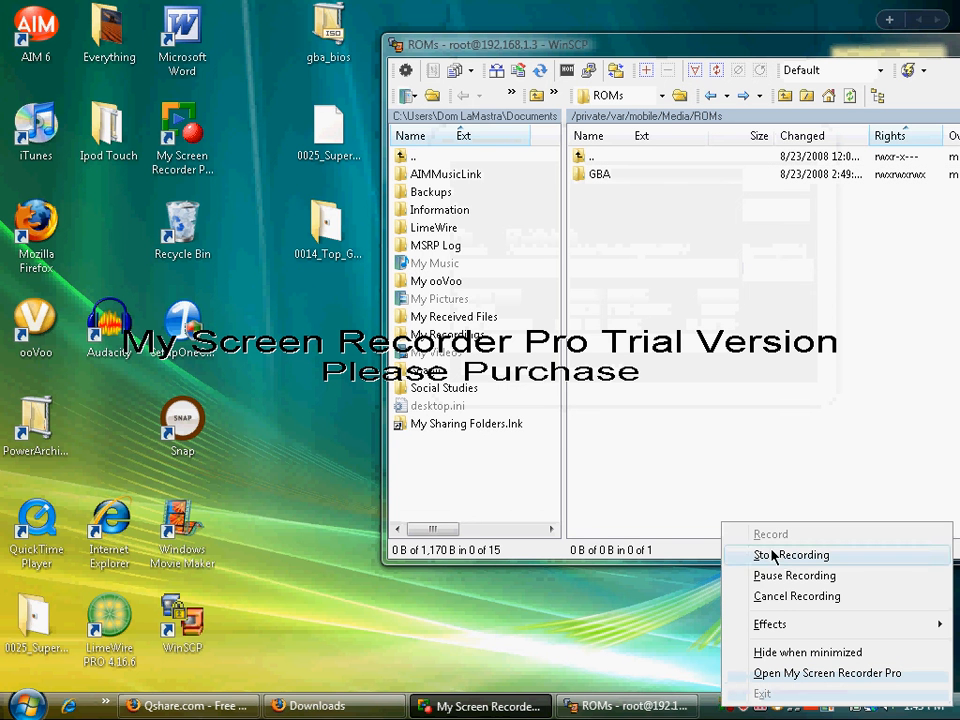
mouse_move(796, 576)
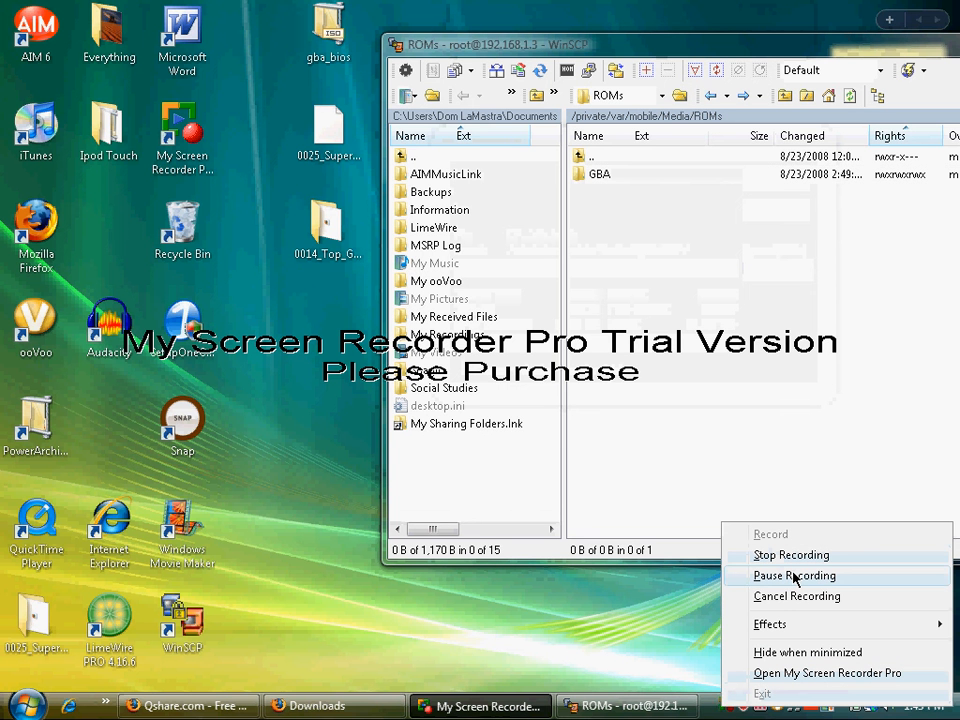